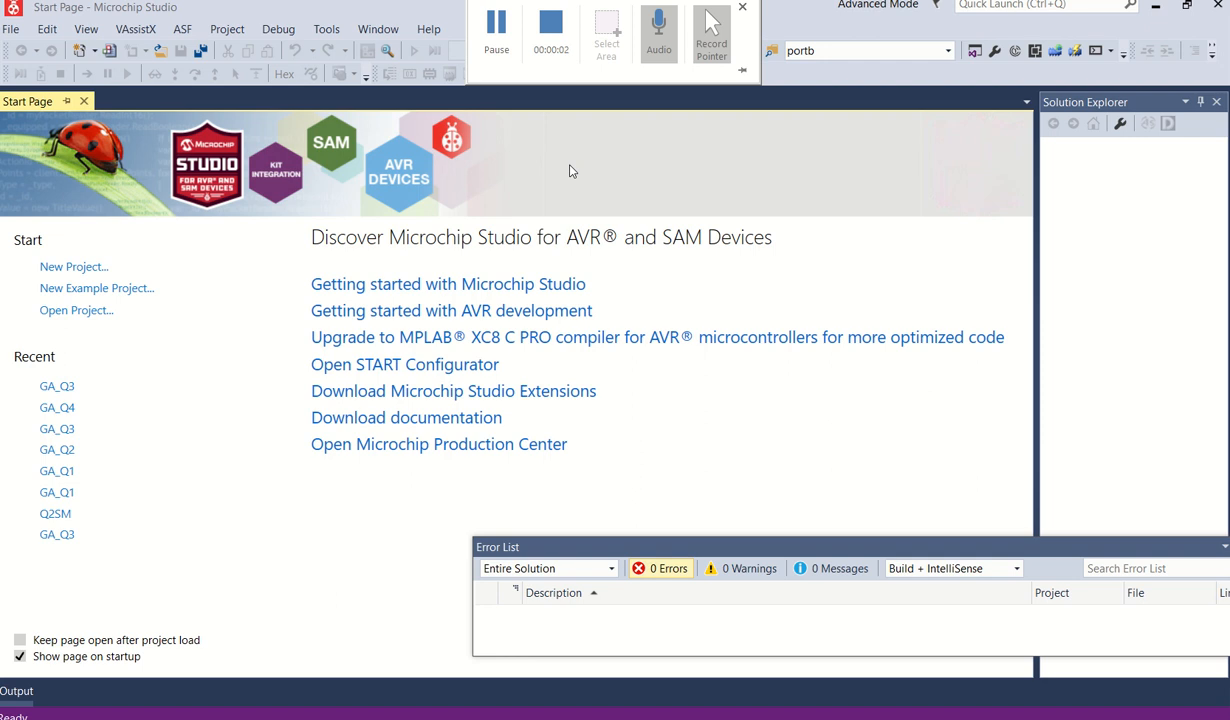
mouse_move(617, 167)
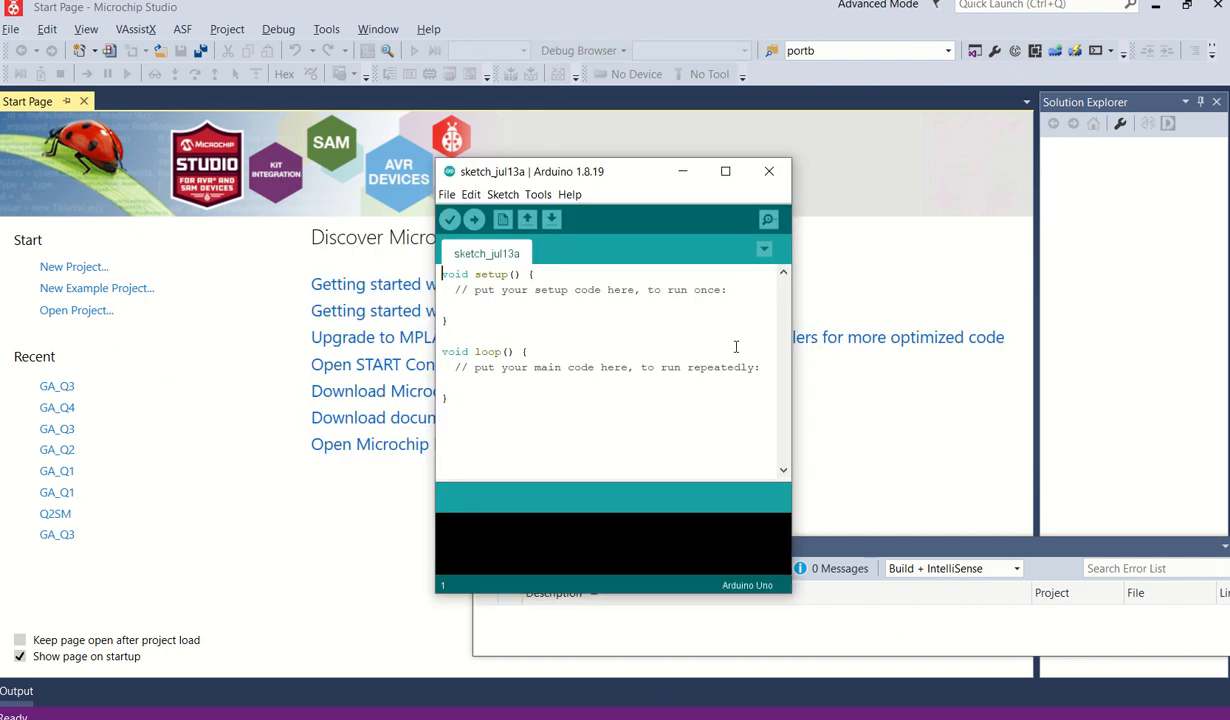
mouse_move(620, 190)
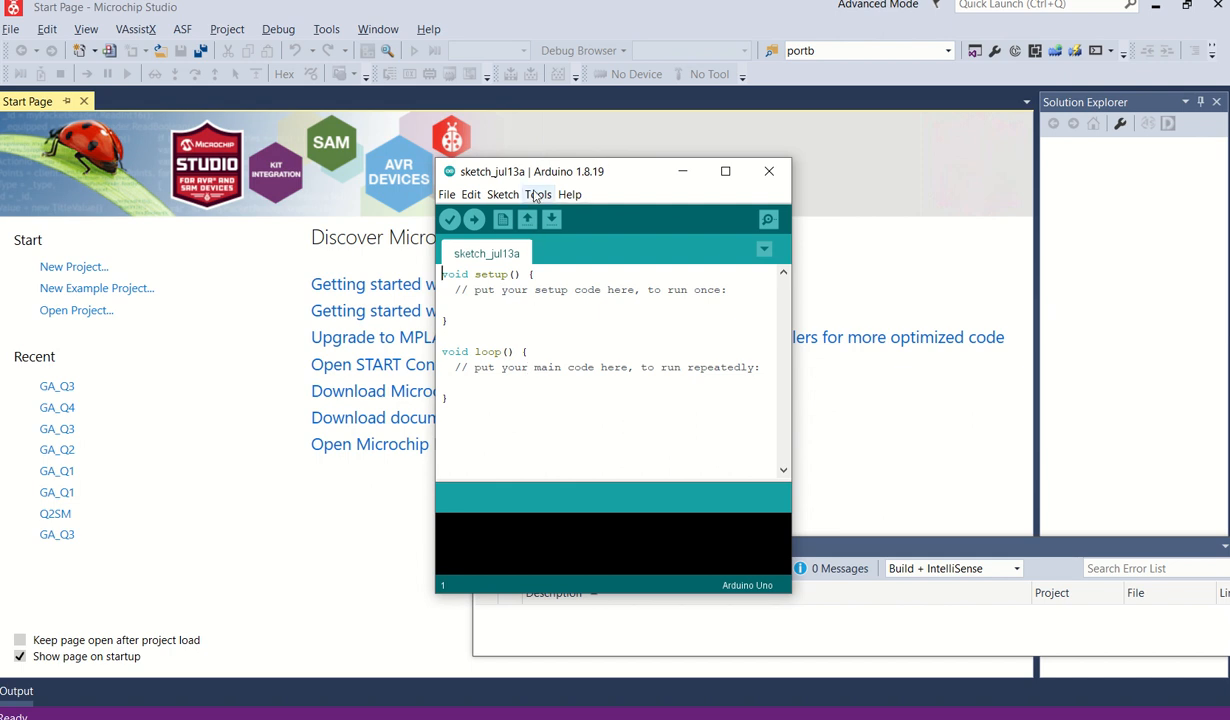
Step: Check the Arduino IDE port settings to confirm the Uno is on COM5
left_click(537, 194)
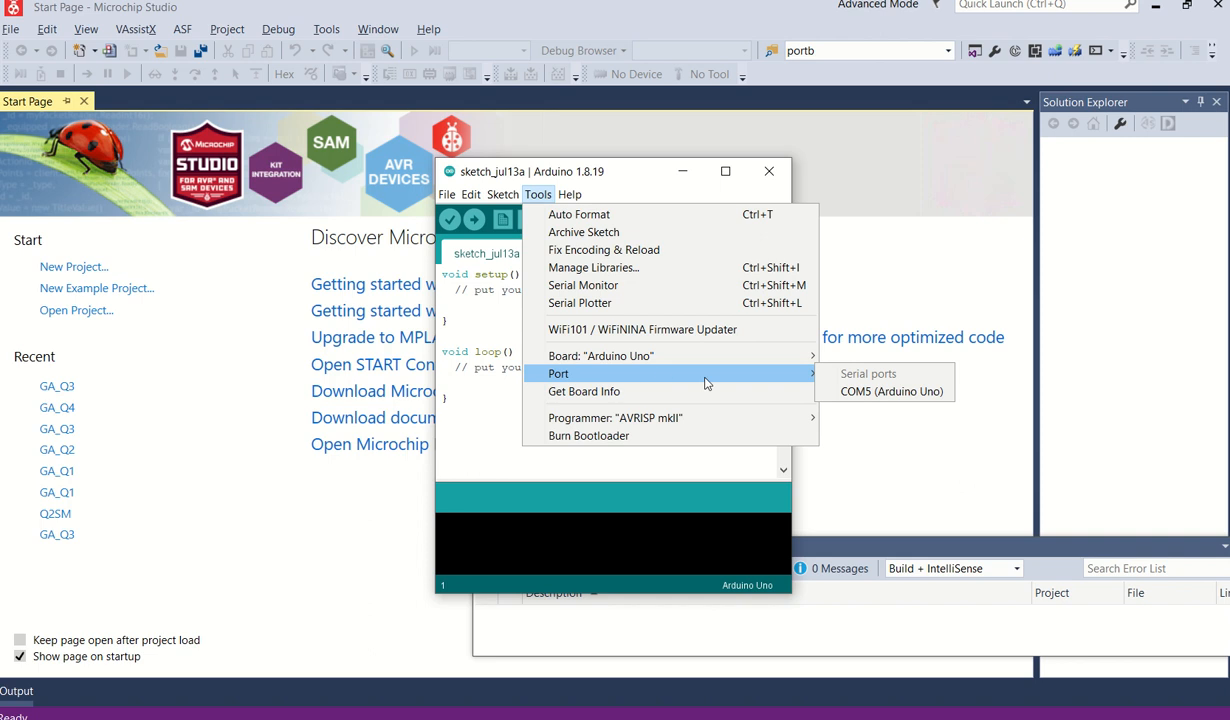
mouse_move(705, 373)
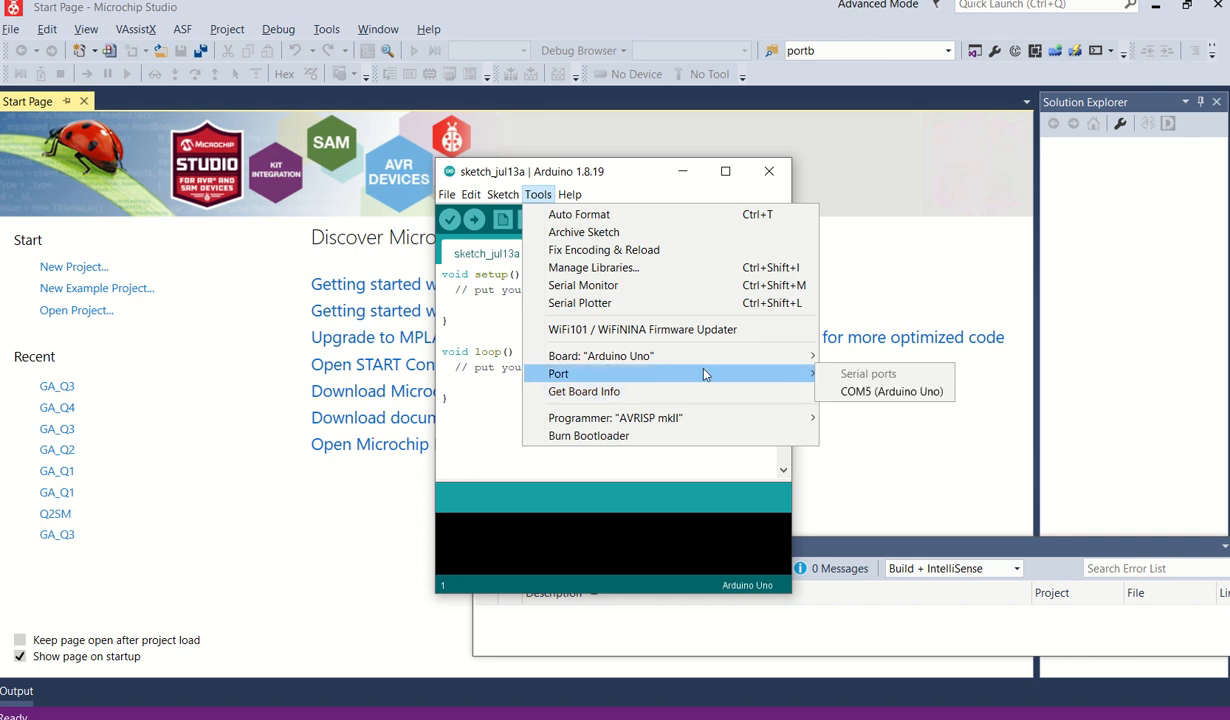
mouse_move(886, 392)
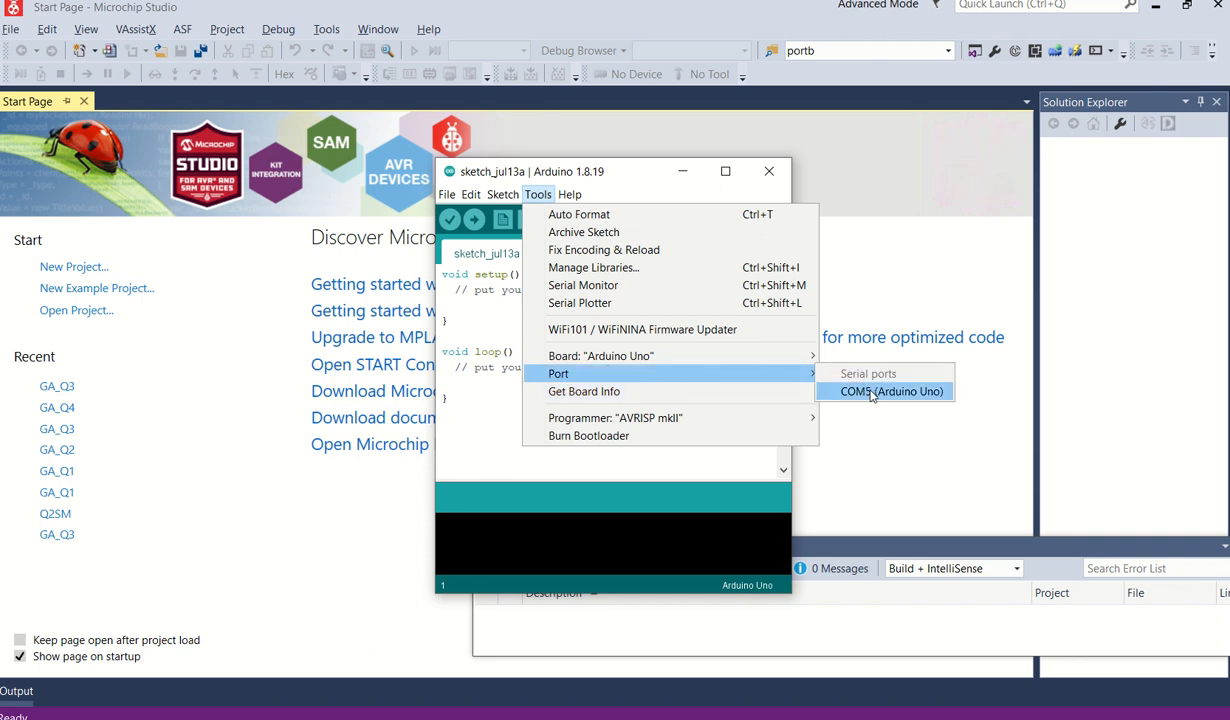
mouse_move(875, 399)
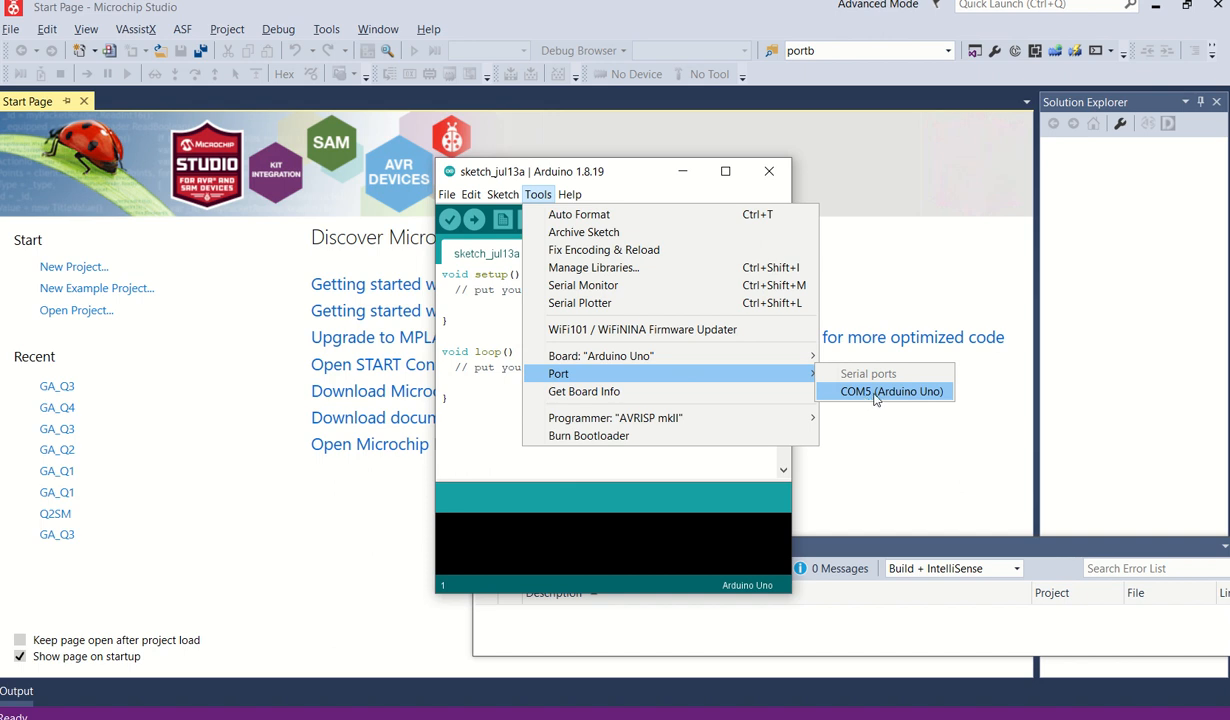
mouse_move(876, 398)
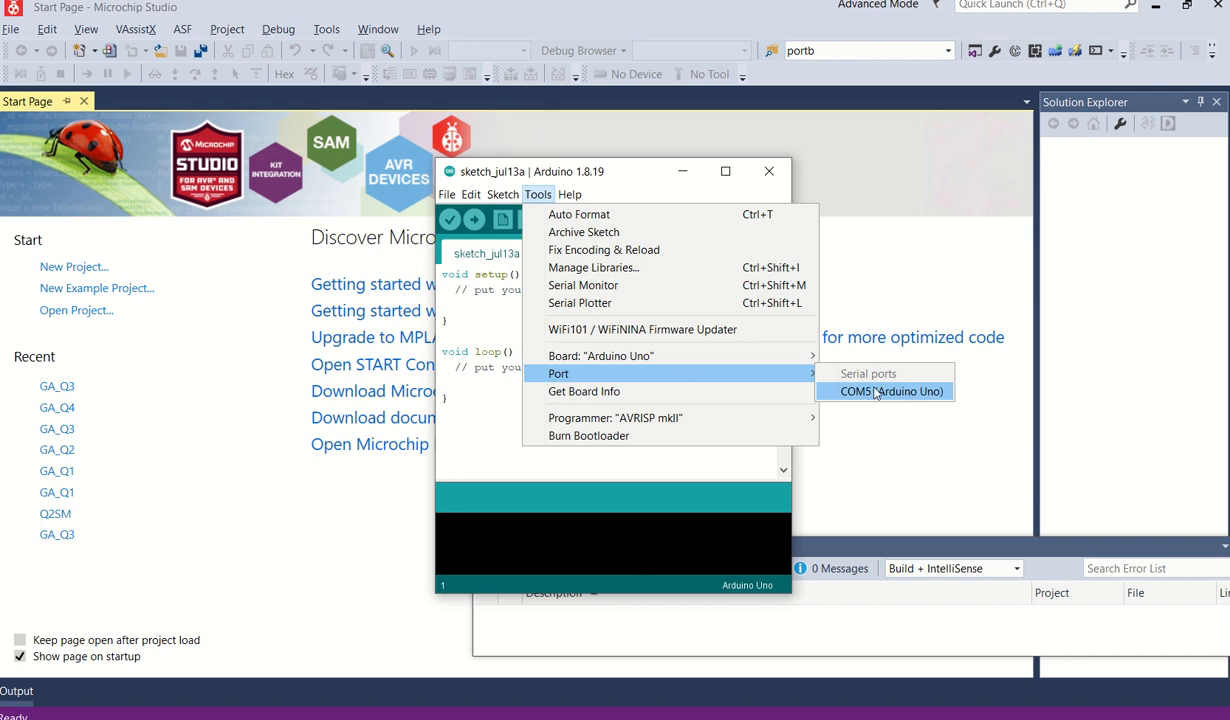
mouse_move(243, 418)
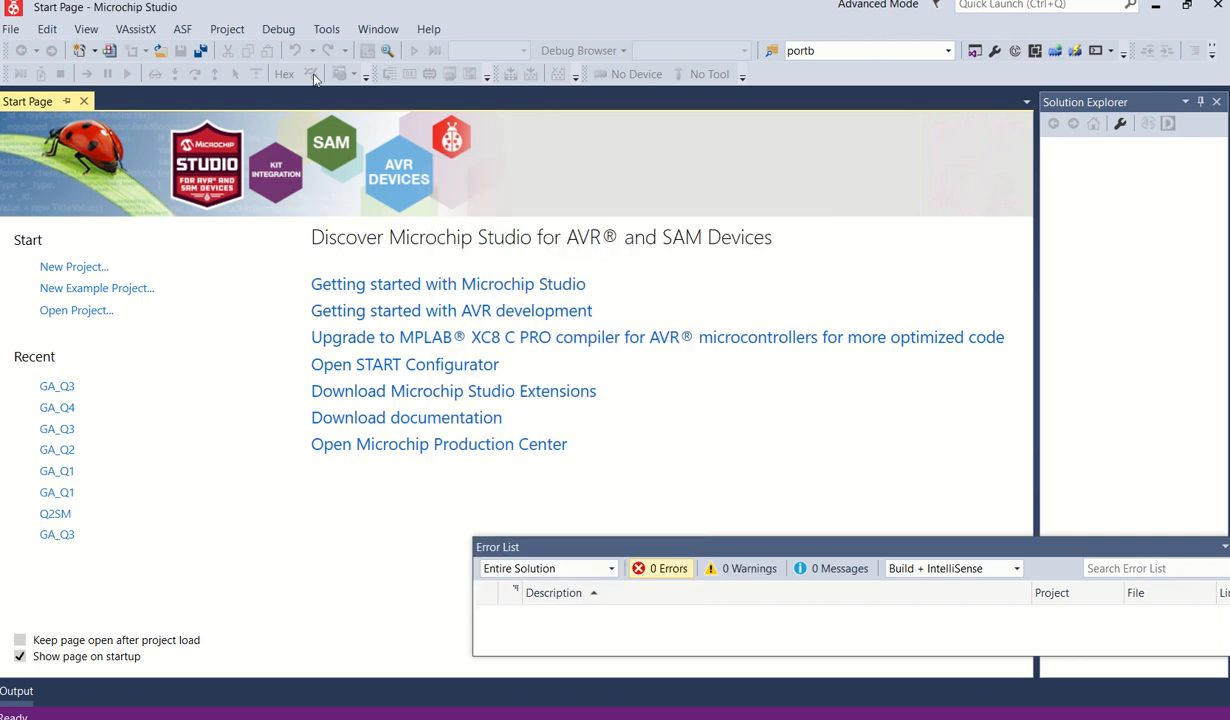
Step: Create an External Tools entry titled 'Program using Arduino Uno'
left_click(325, 28)
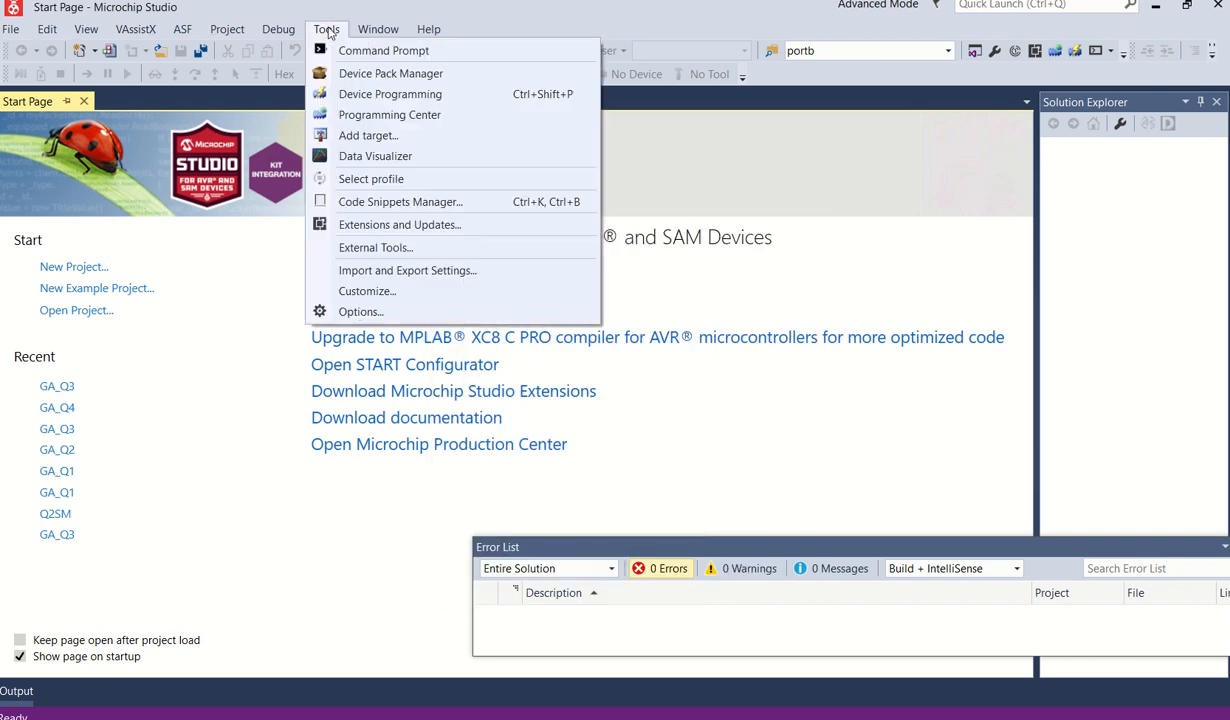
mouse_move(376, 250)
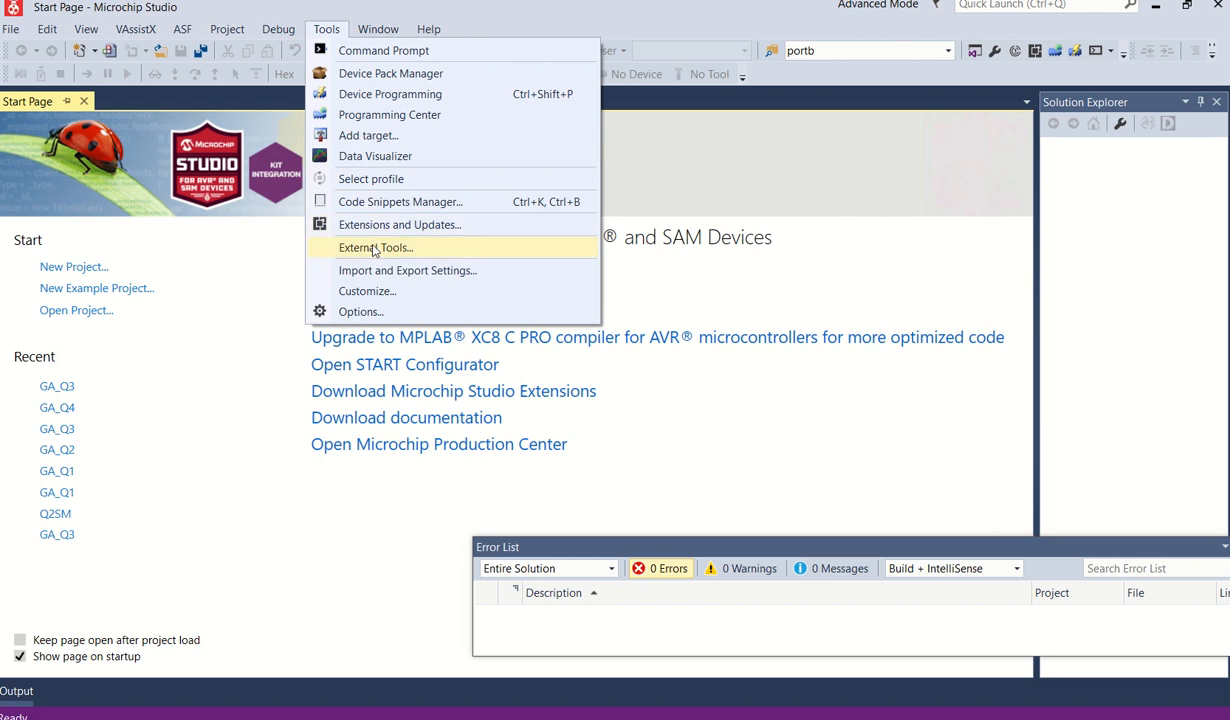
left_click(375, 247)
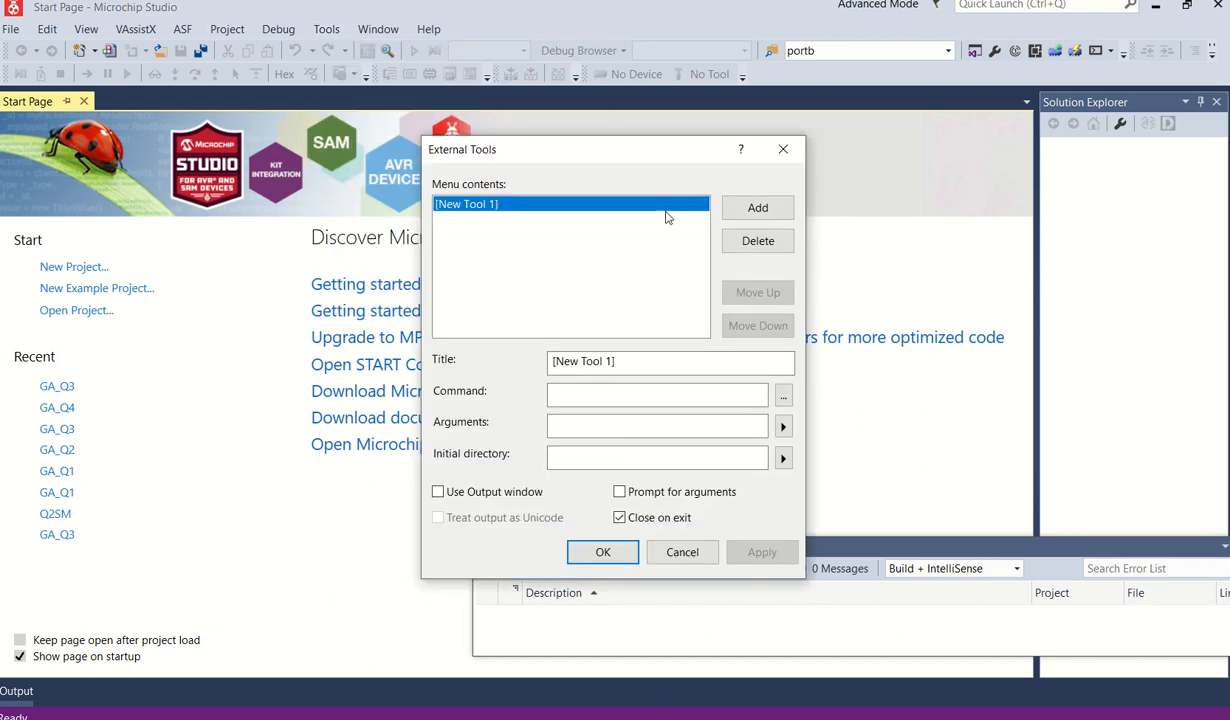
mouse_move(539, 216)
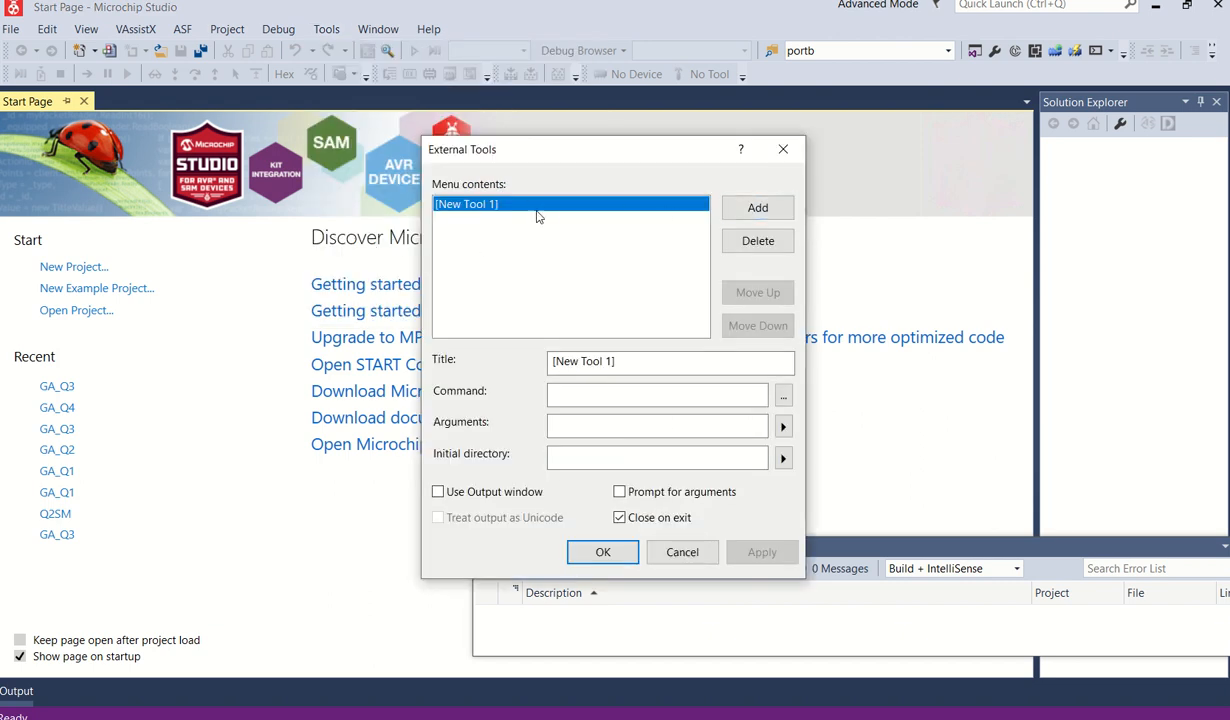
mouse_move(567, 351)
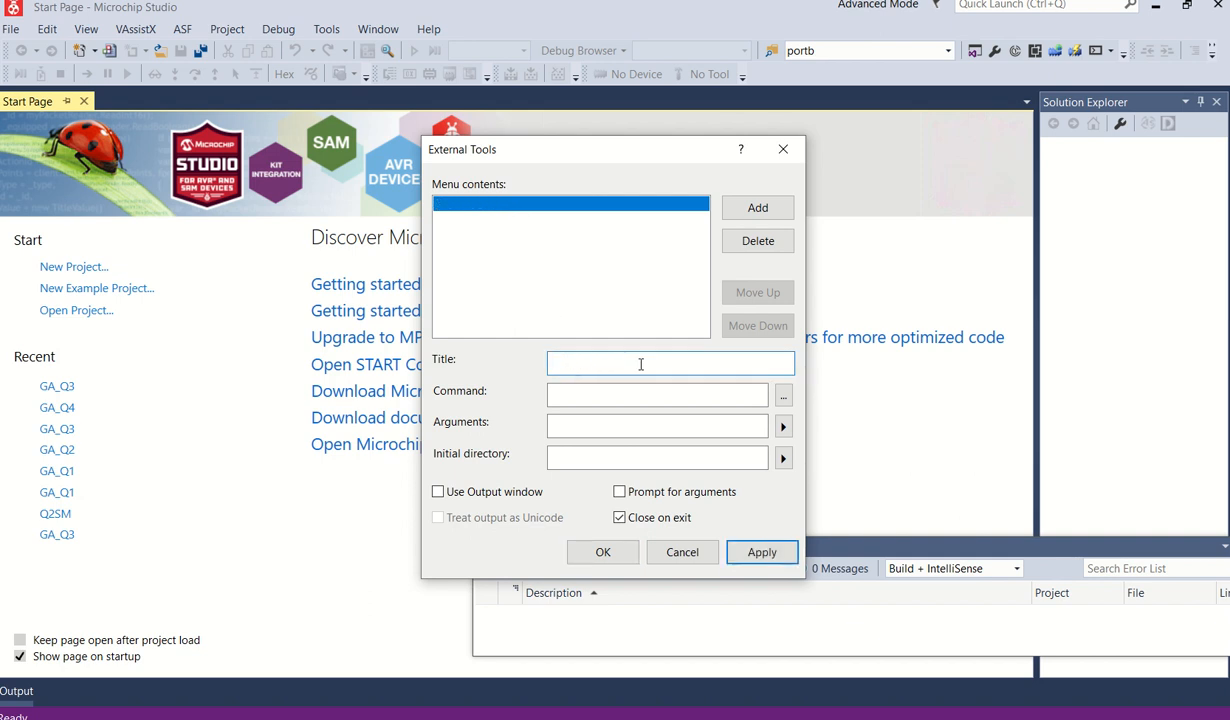
type("Progra")
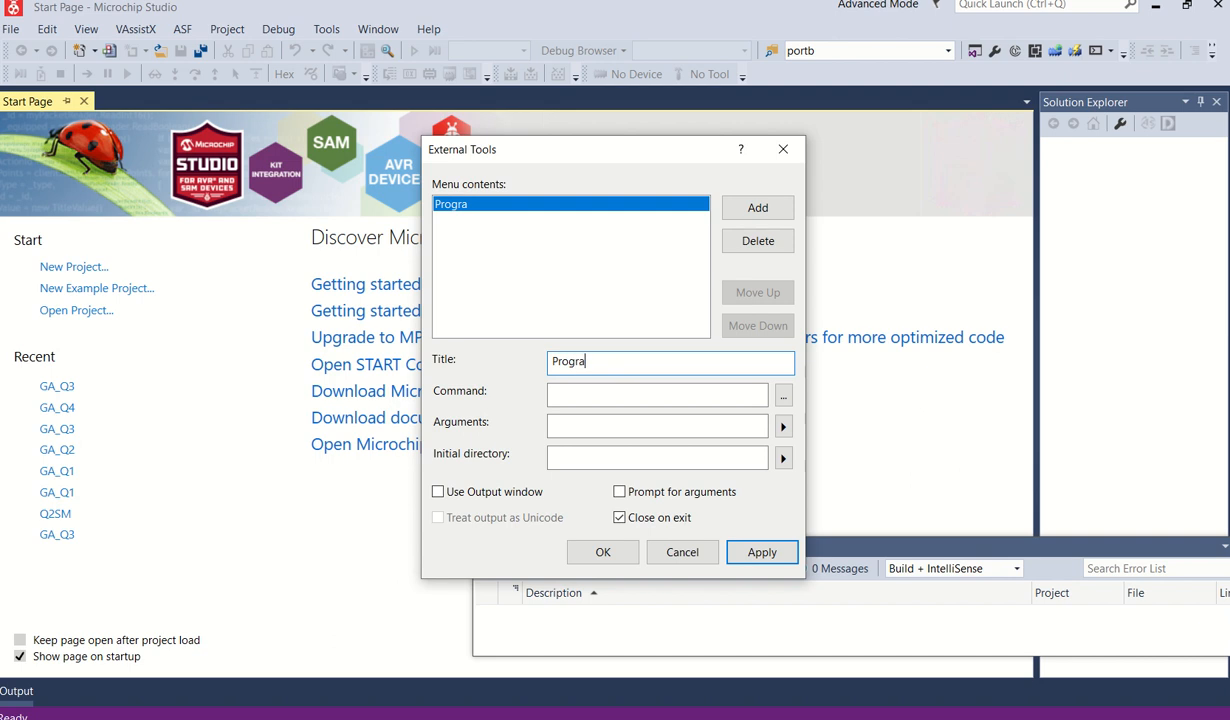
type("m")
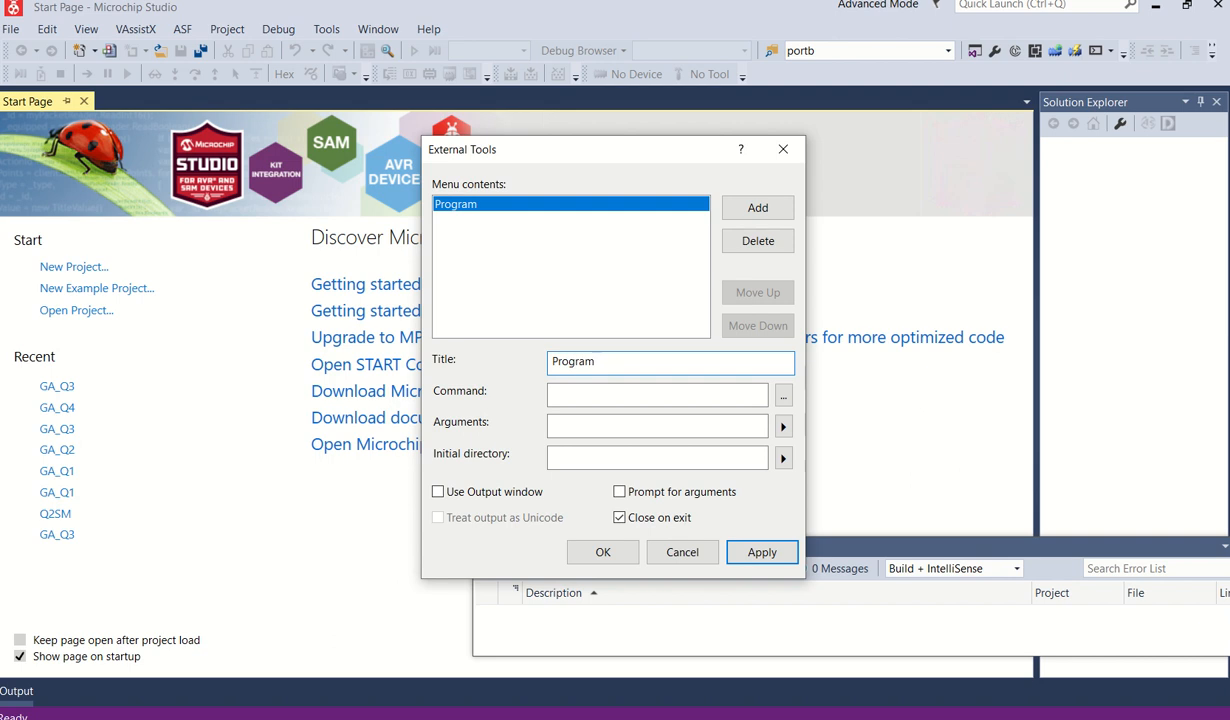
type("using Ar")
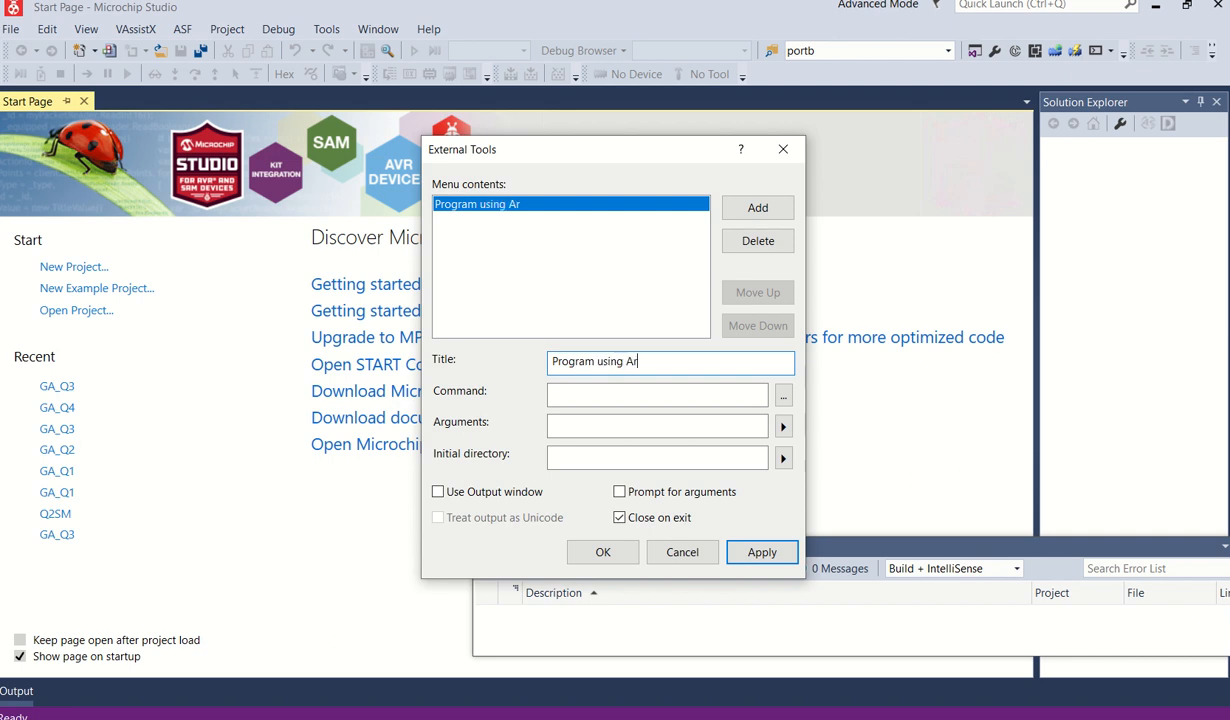
type("duino")
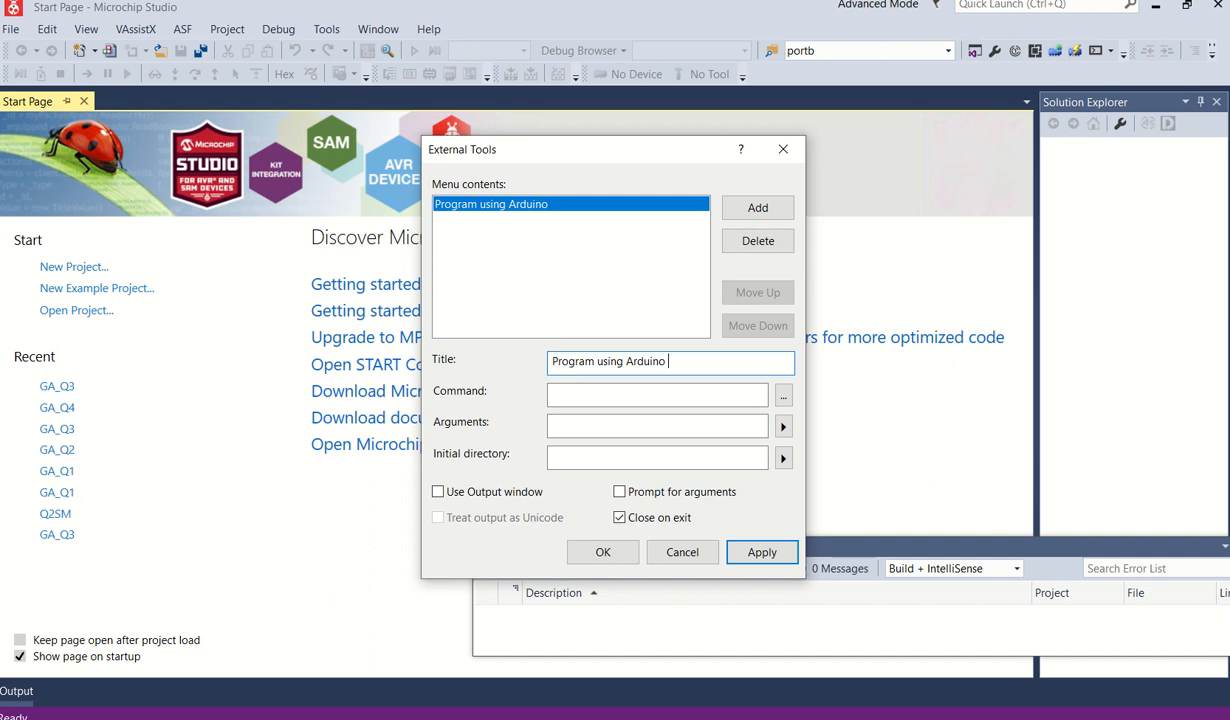
type("Uno")
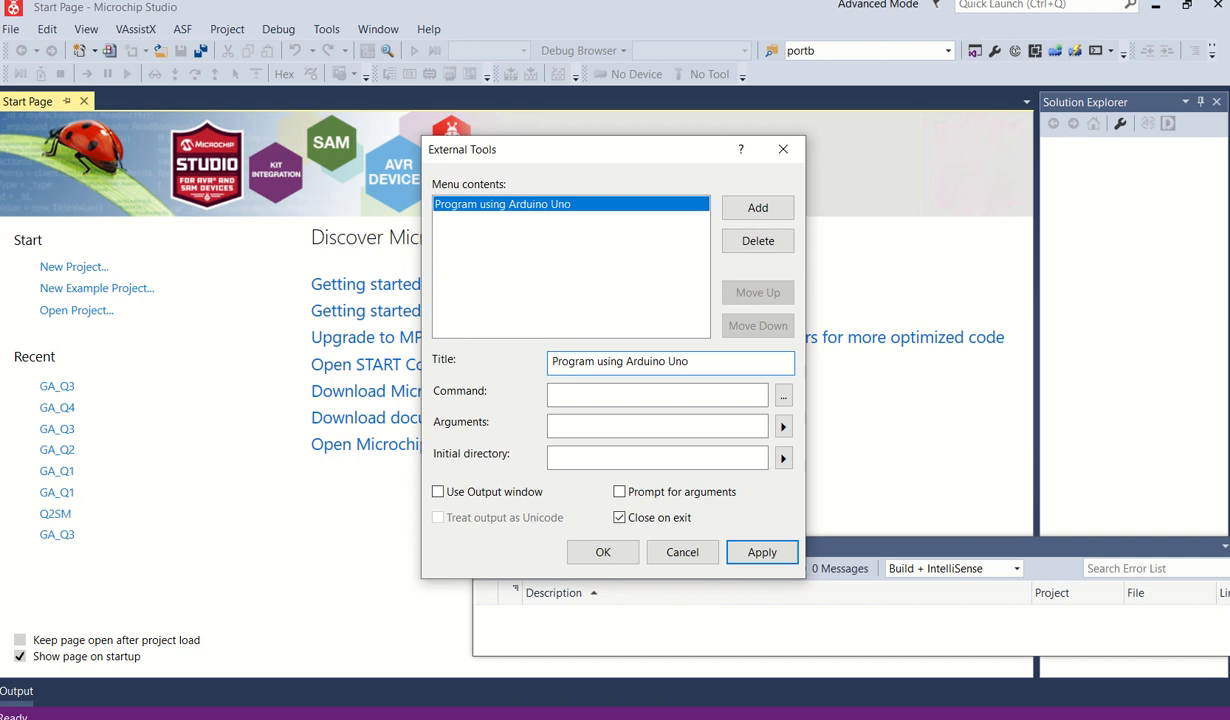
left_click(657, 395)
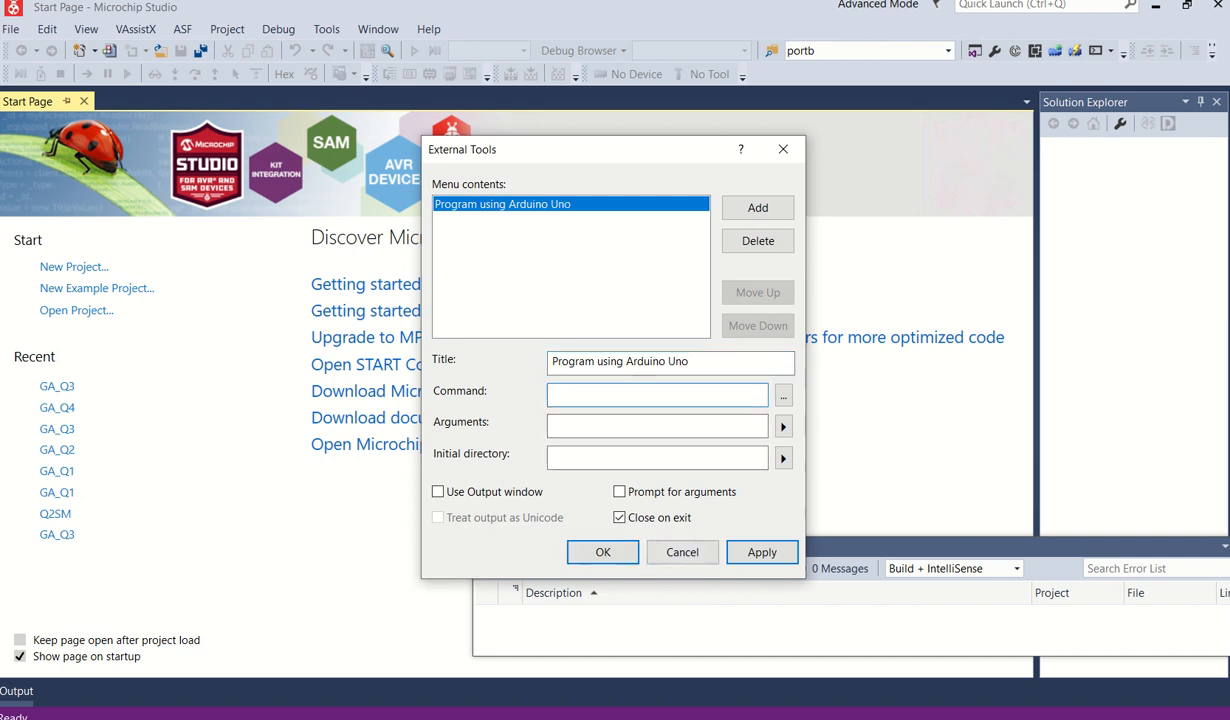
Step: Select and copy the avrdude.exe path under 'In Command box' in the PDF
key("Alt+Tab")
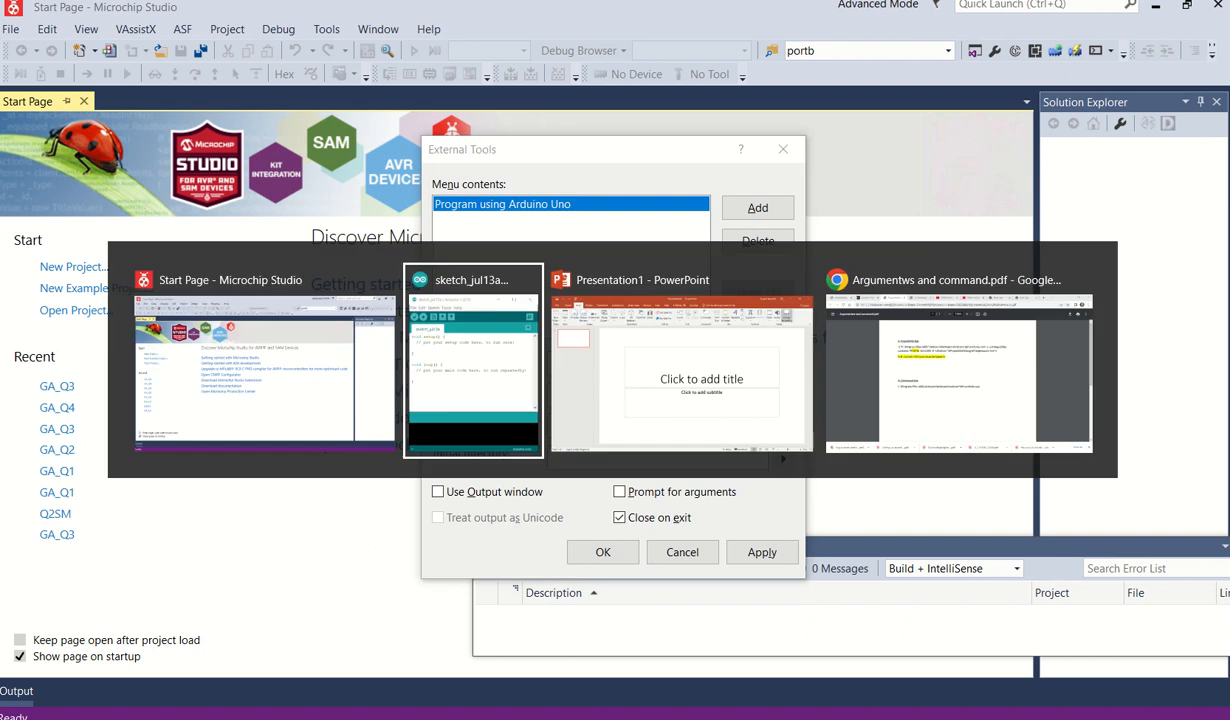
left_click(956, 280)
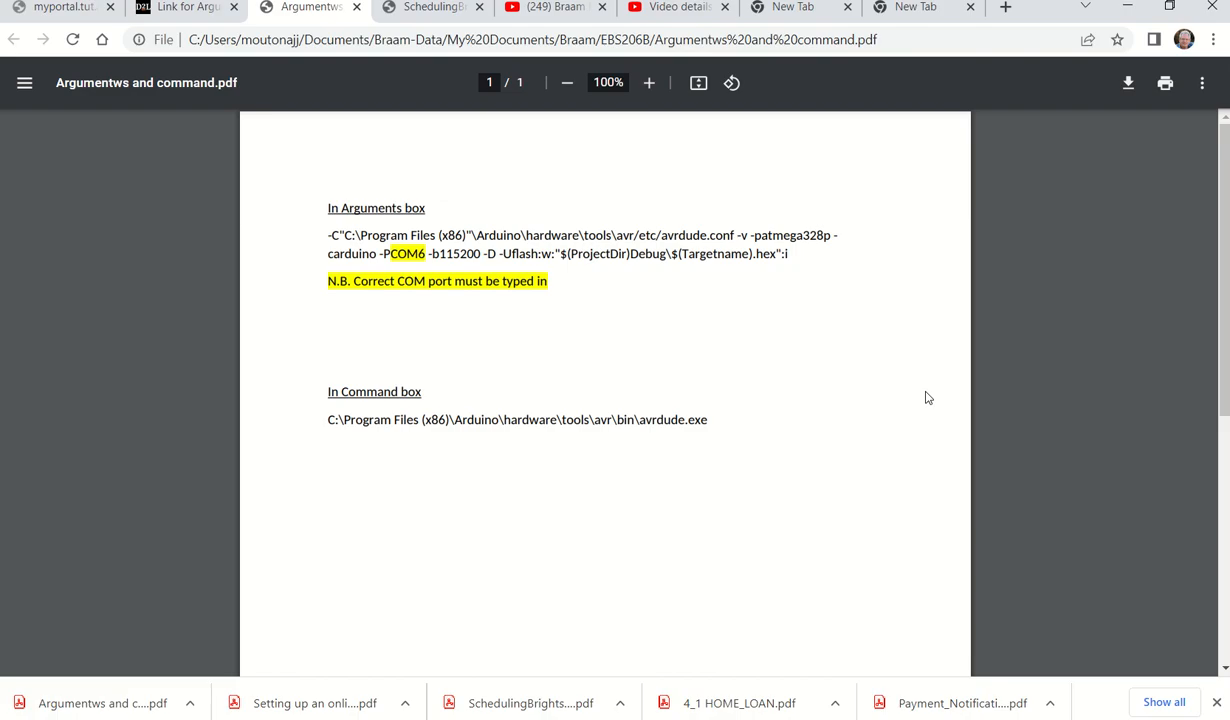
mouse_move(330, 427)
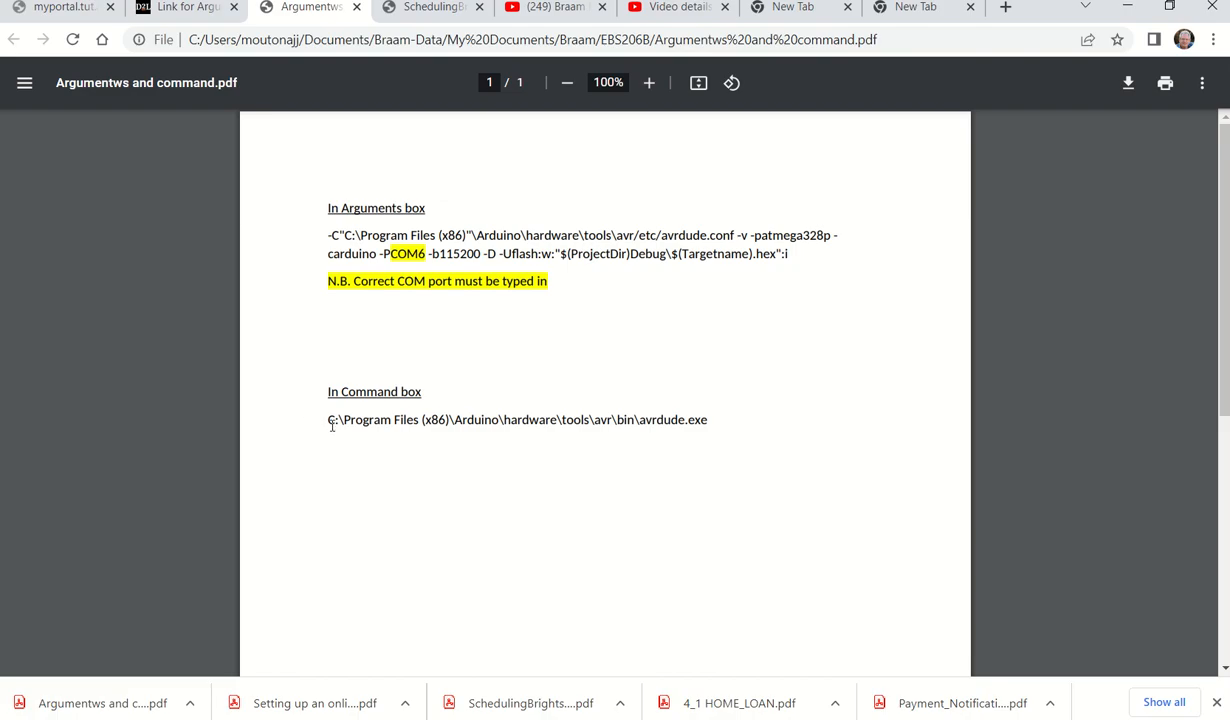
double_click(358, 420)
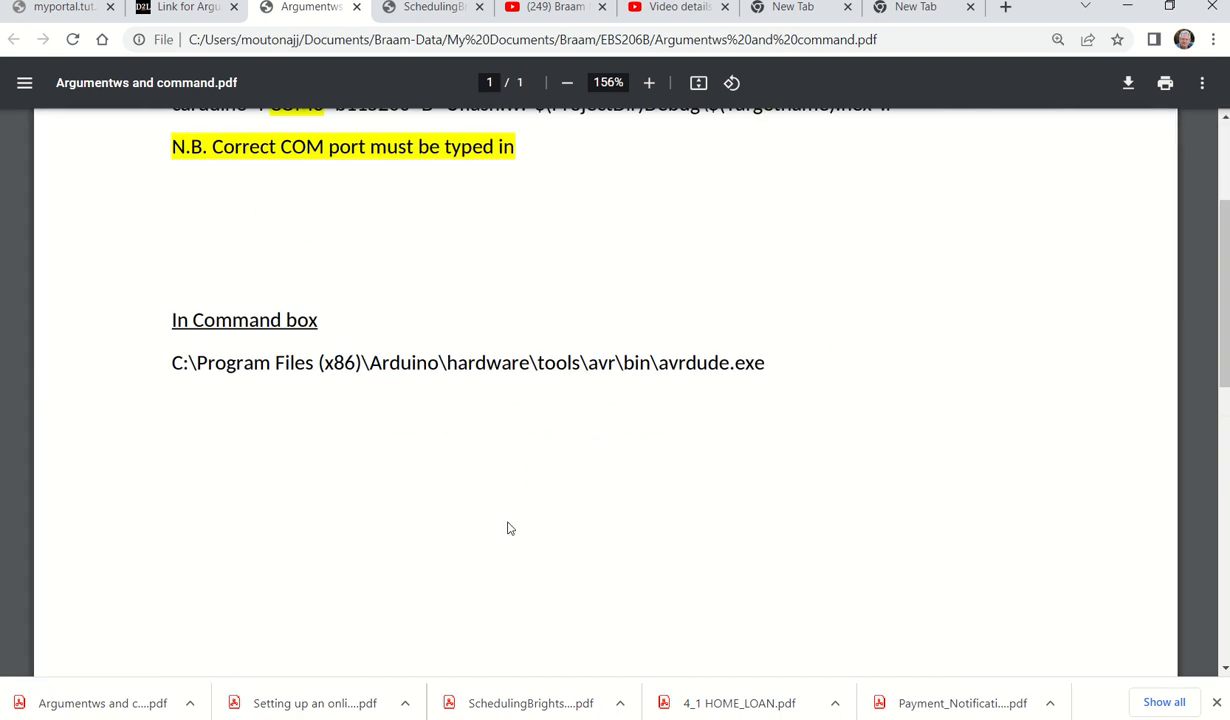
left_click(559, 82)
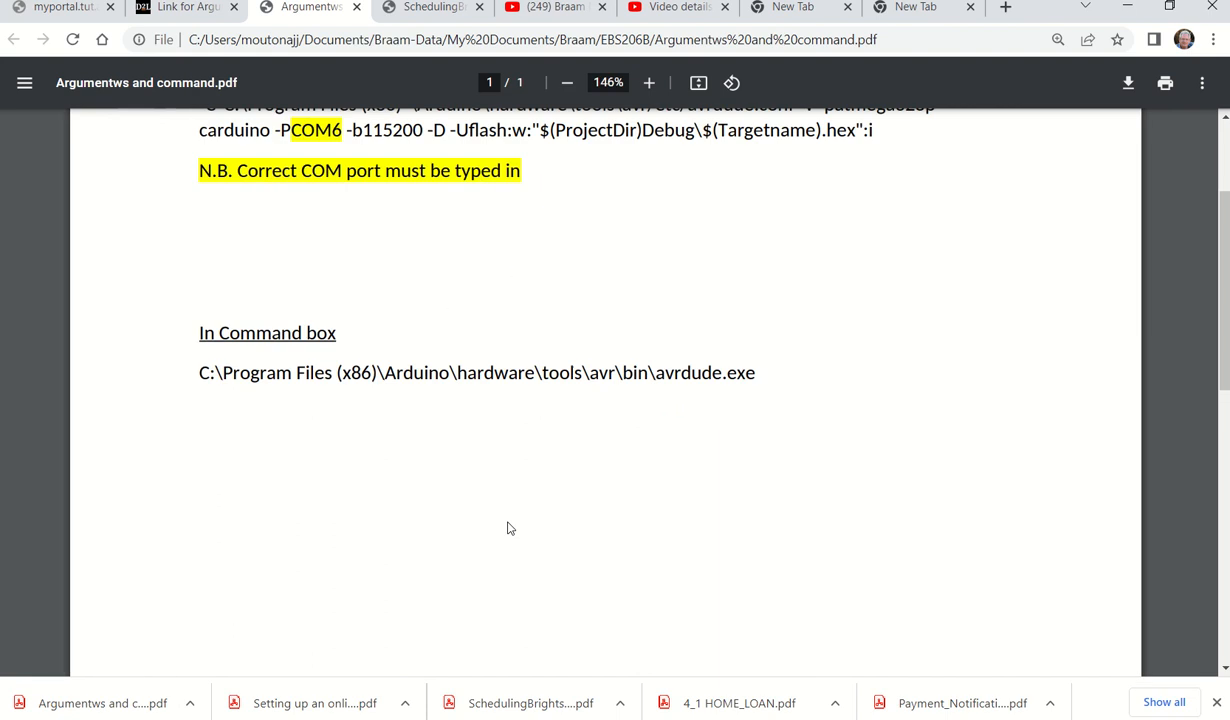
left_click_drag(198, 372, 541, 372)
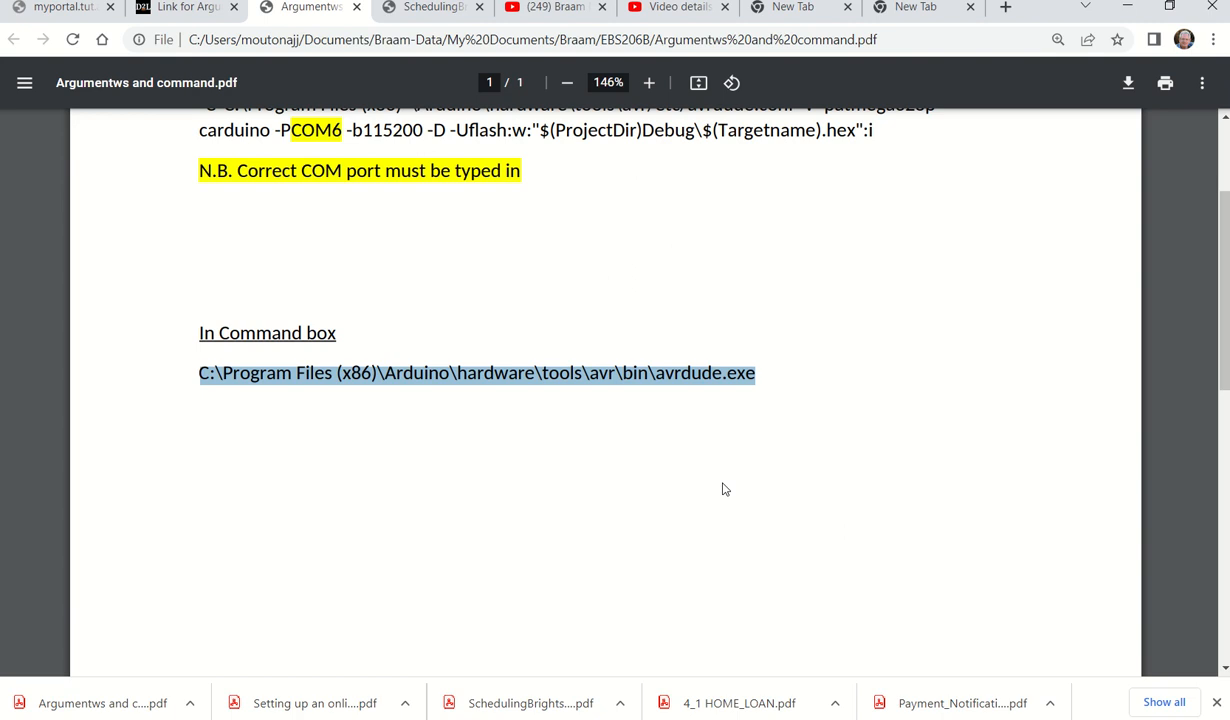
key("alt+tab")
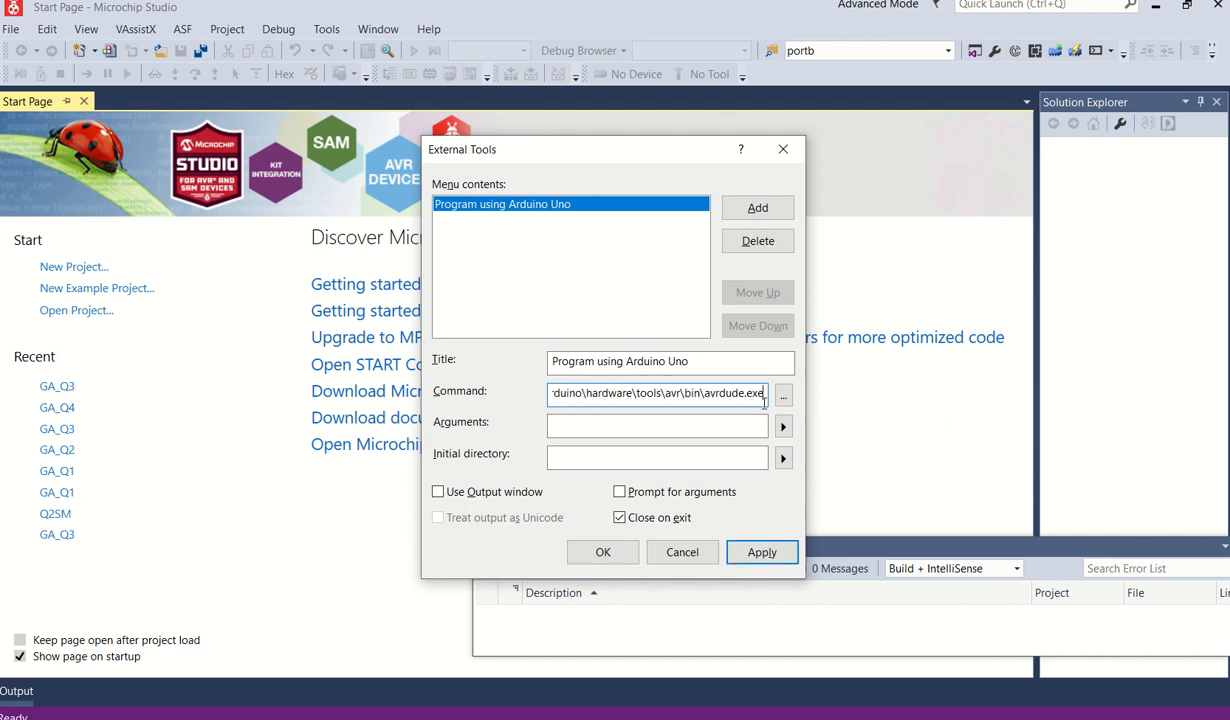
left_click(657, 426)
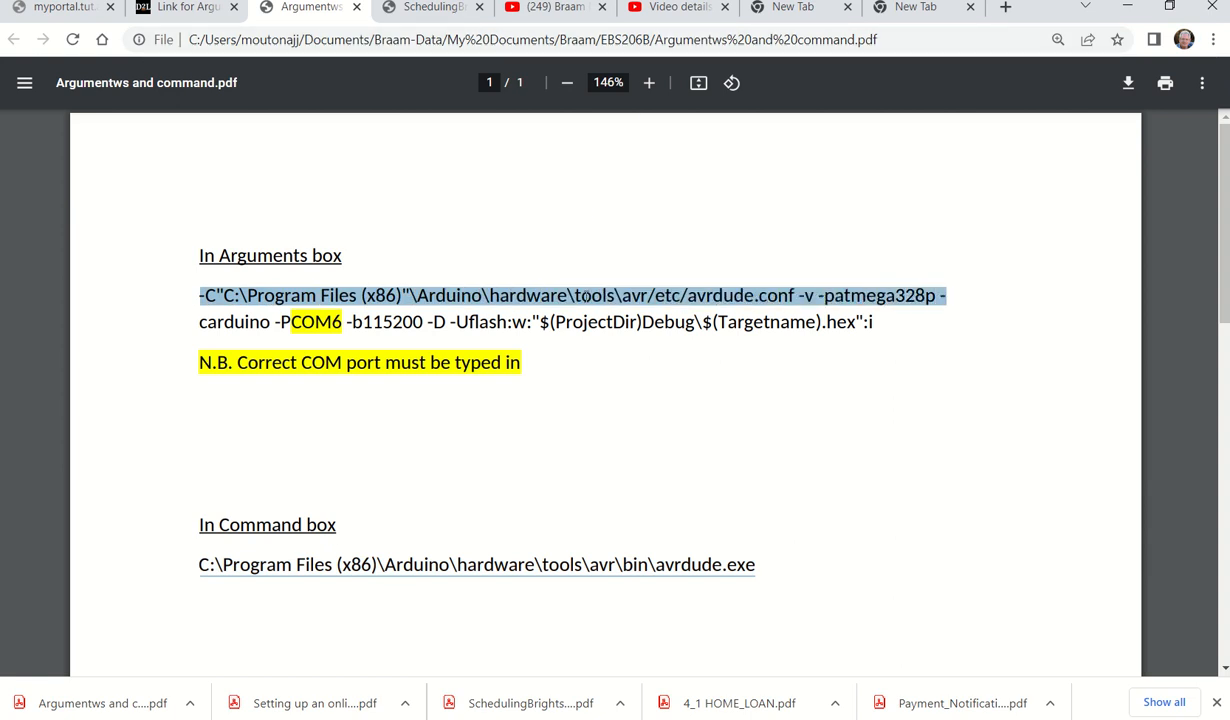
mouse_move(620, 316)
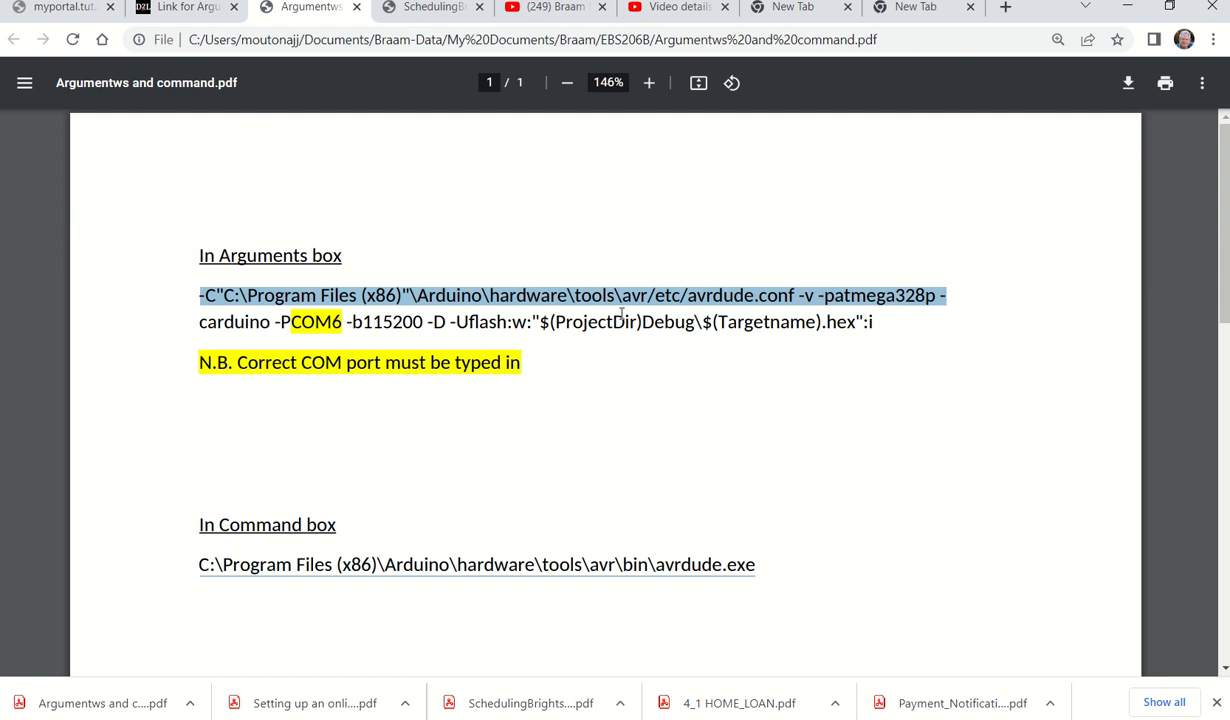
Step: Copy the avrdude argument string from the PDF and return to Microchip Studio
key("alt+tab")
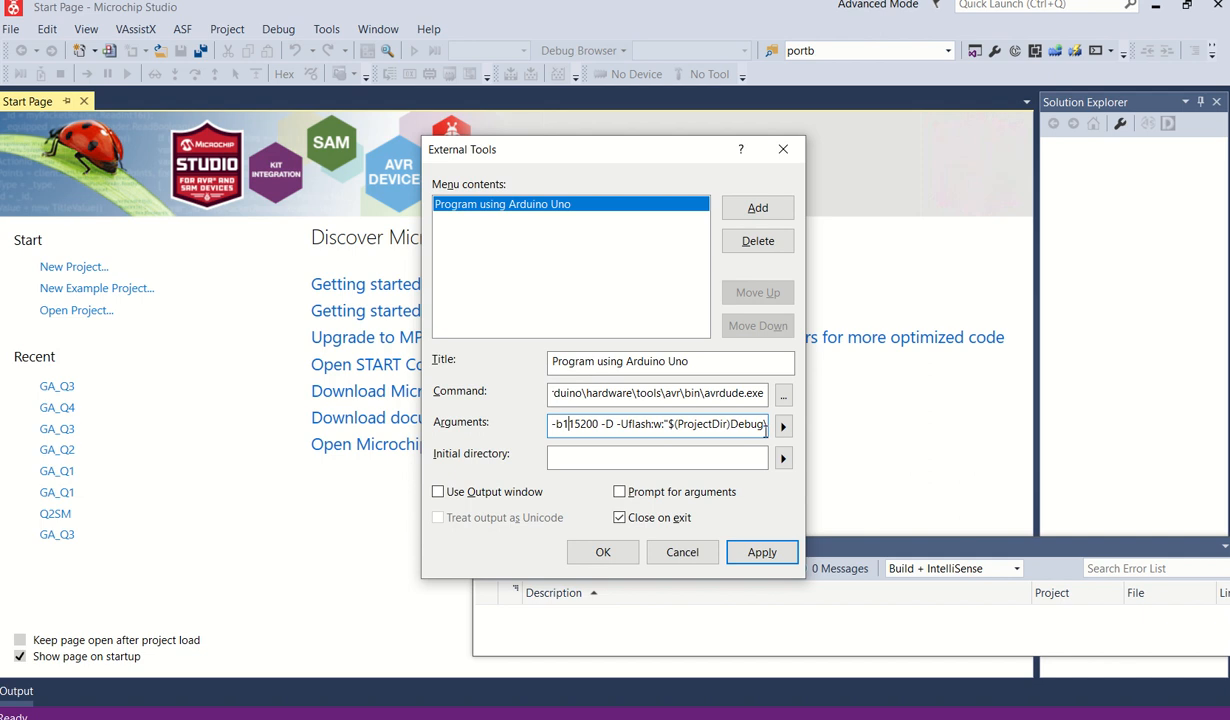
Step: Enter the avrdude arguments with the port option set to COM5
type("-PCOM6")
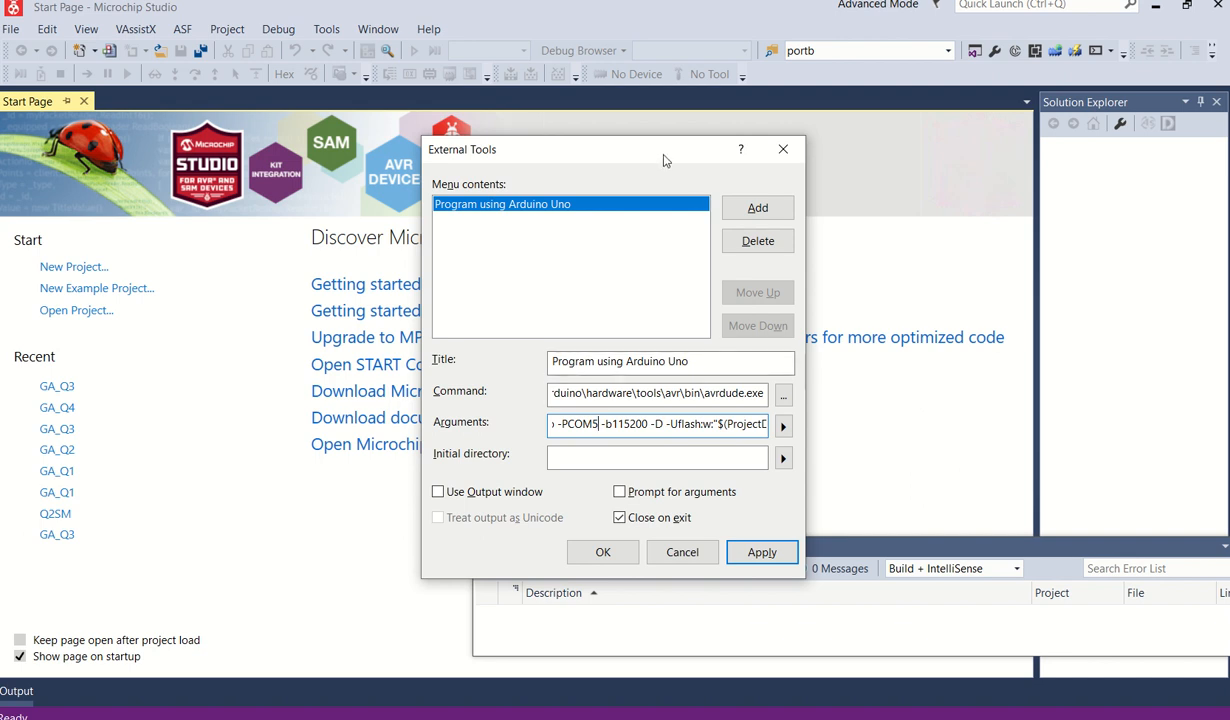
mouse_move(757, 208)
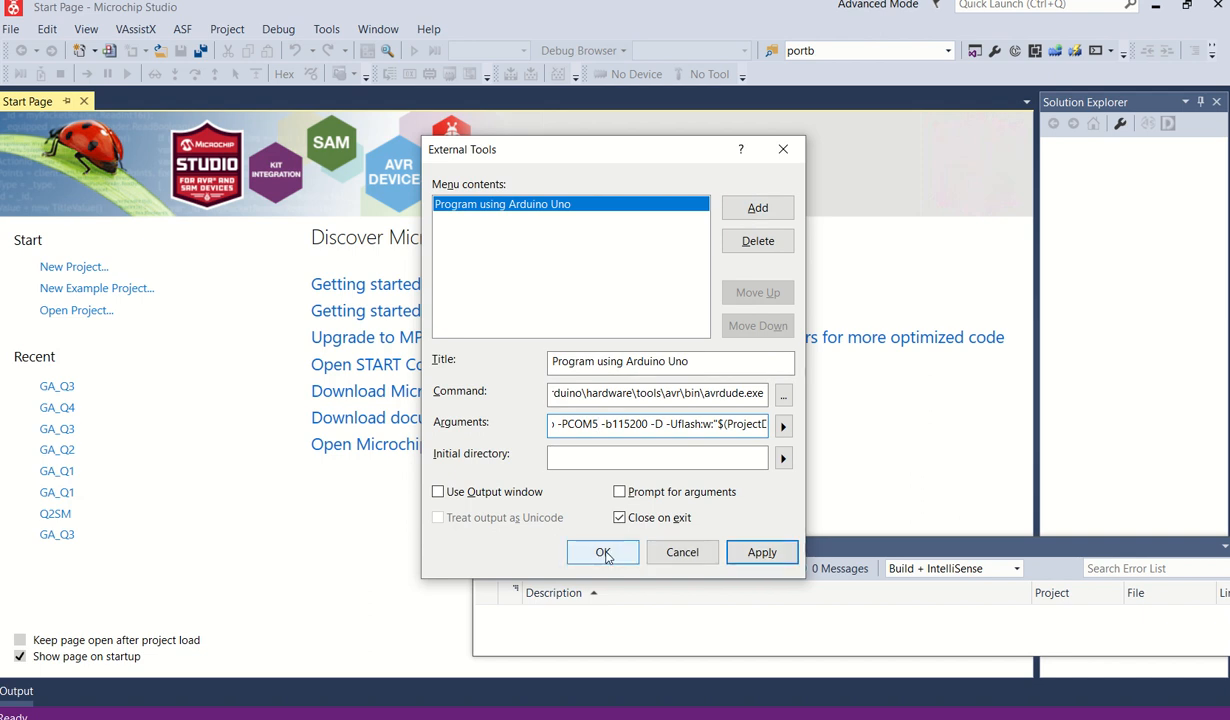
Step: Save the new tool, run Program using Arduino Uno, and close the avrdude console
left_click(602, 552)
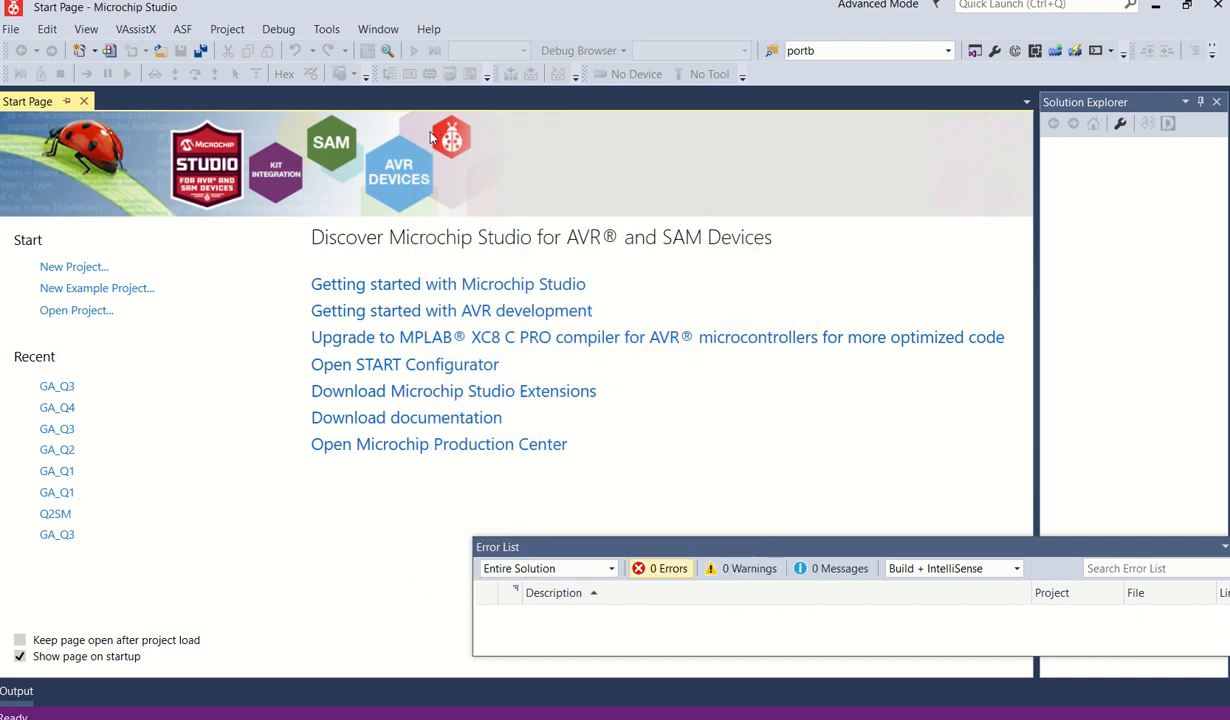
left_click(323, 28)
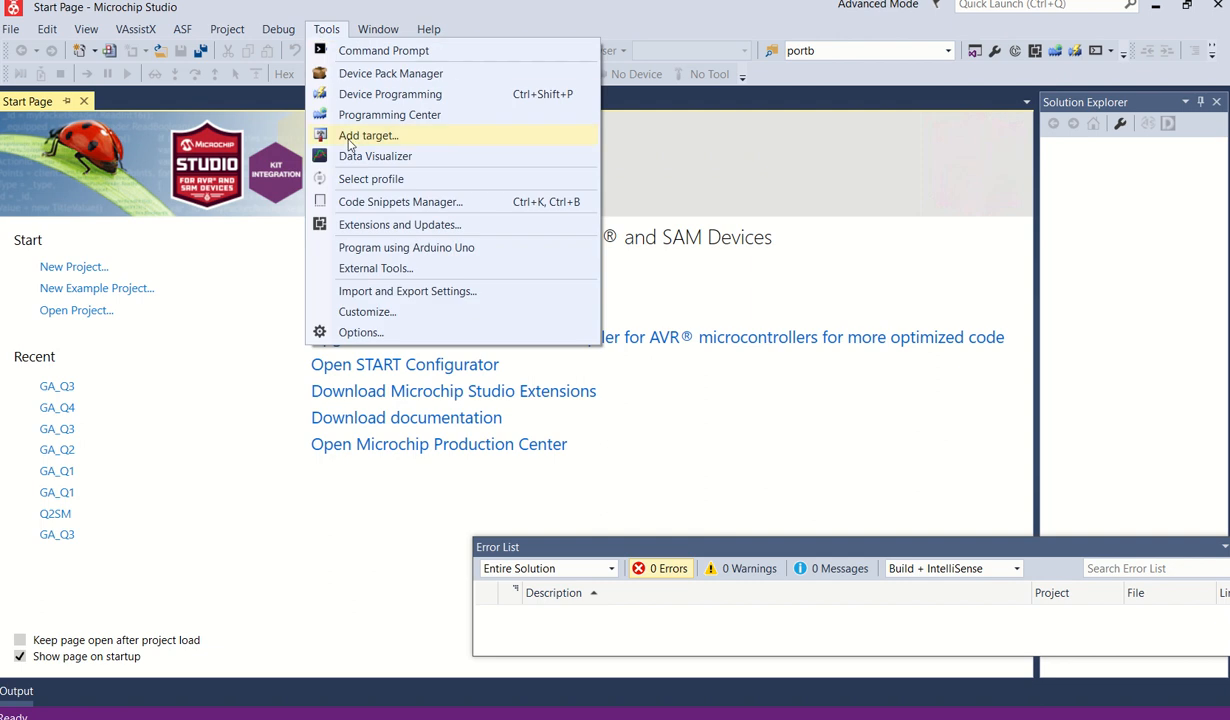
mouse_move(419, 257)
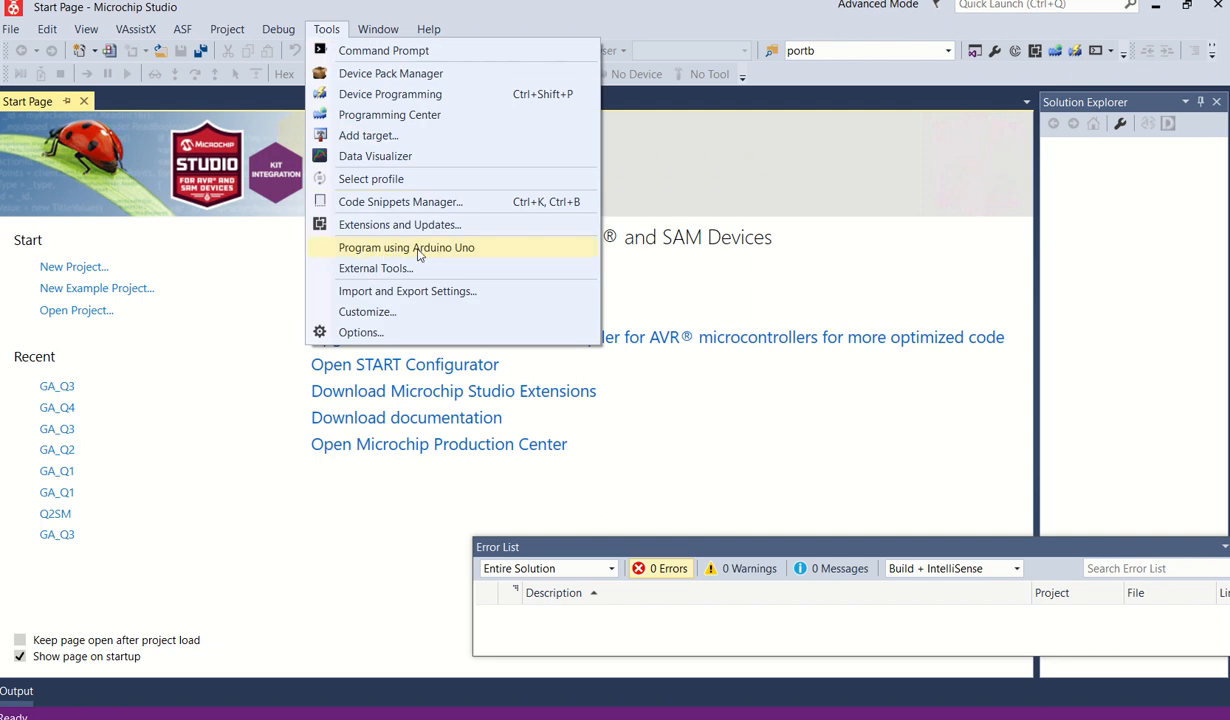
mouse_move(418, 252)
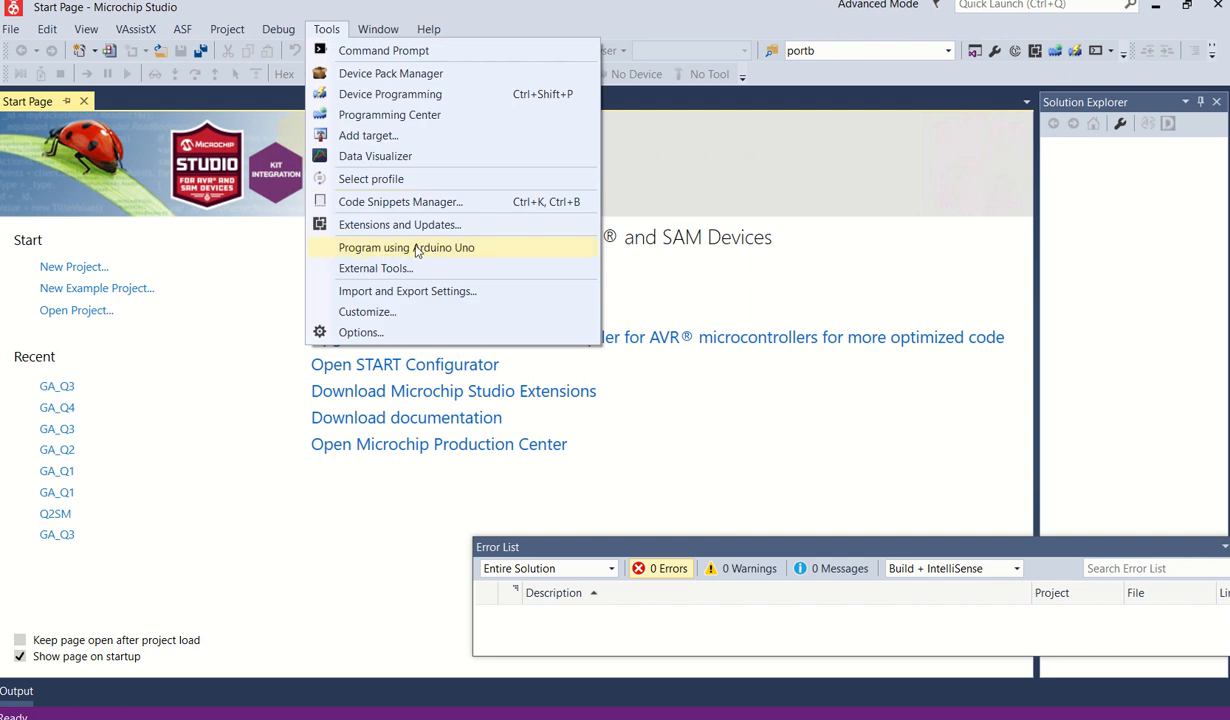
left_click(406, 247)
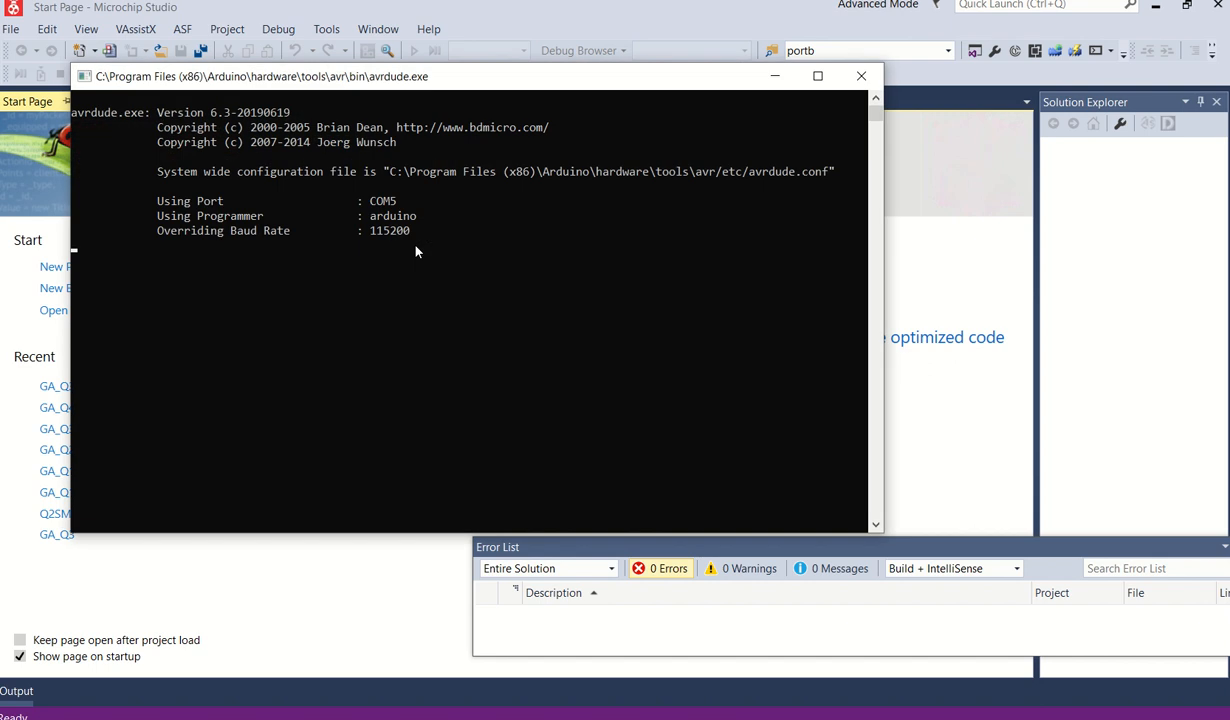
left_click(861, 75)
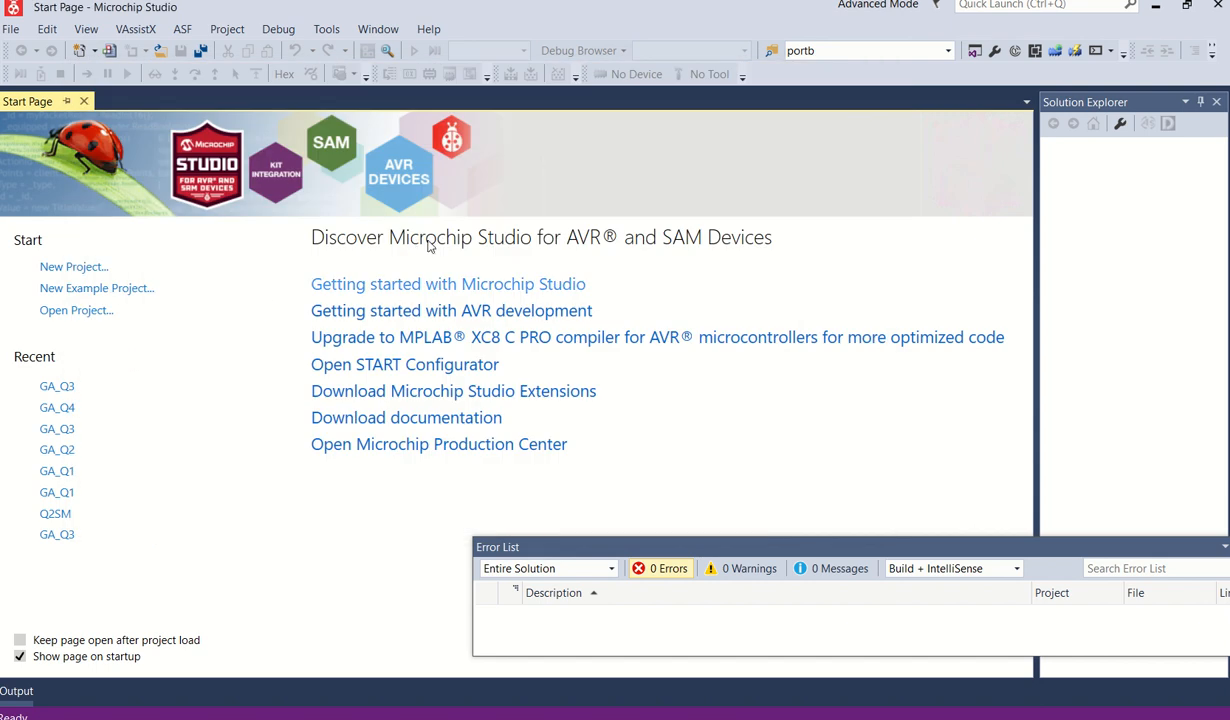
mouse_move(298, 70)
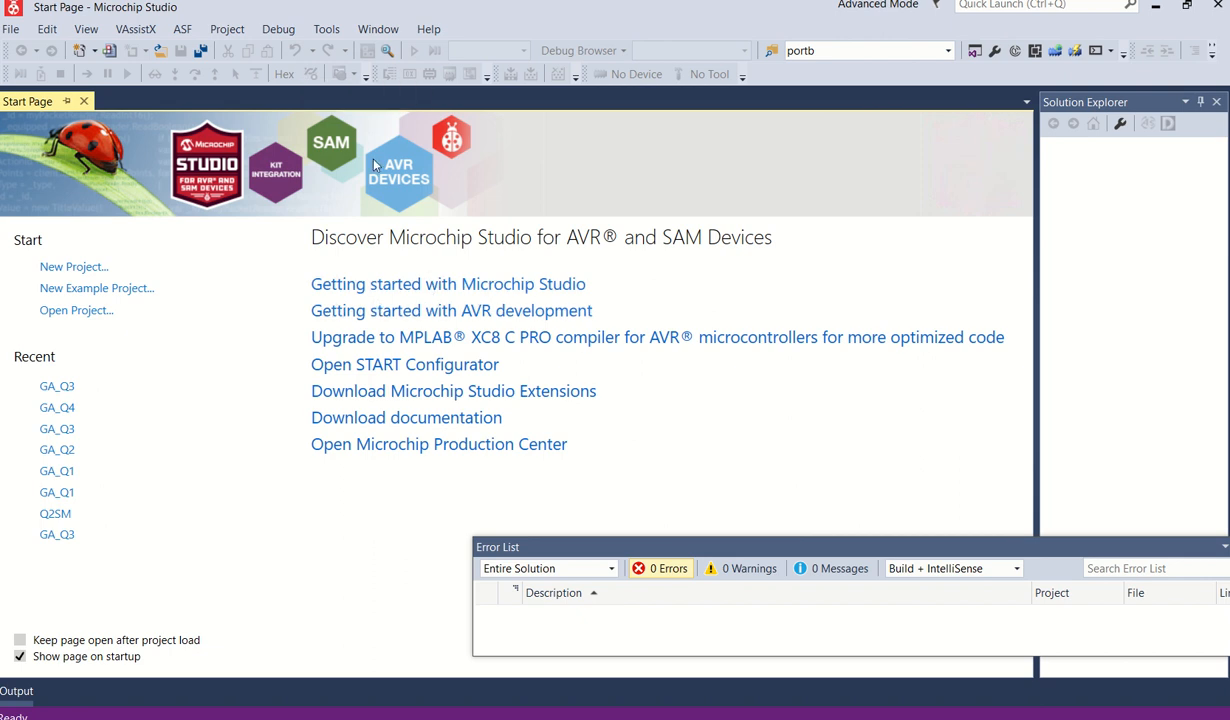
Step: Run Program using Arduino Uno a second time and close its output
left_click(325, 28)
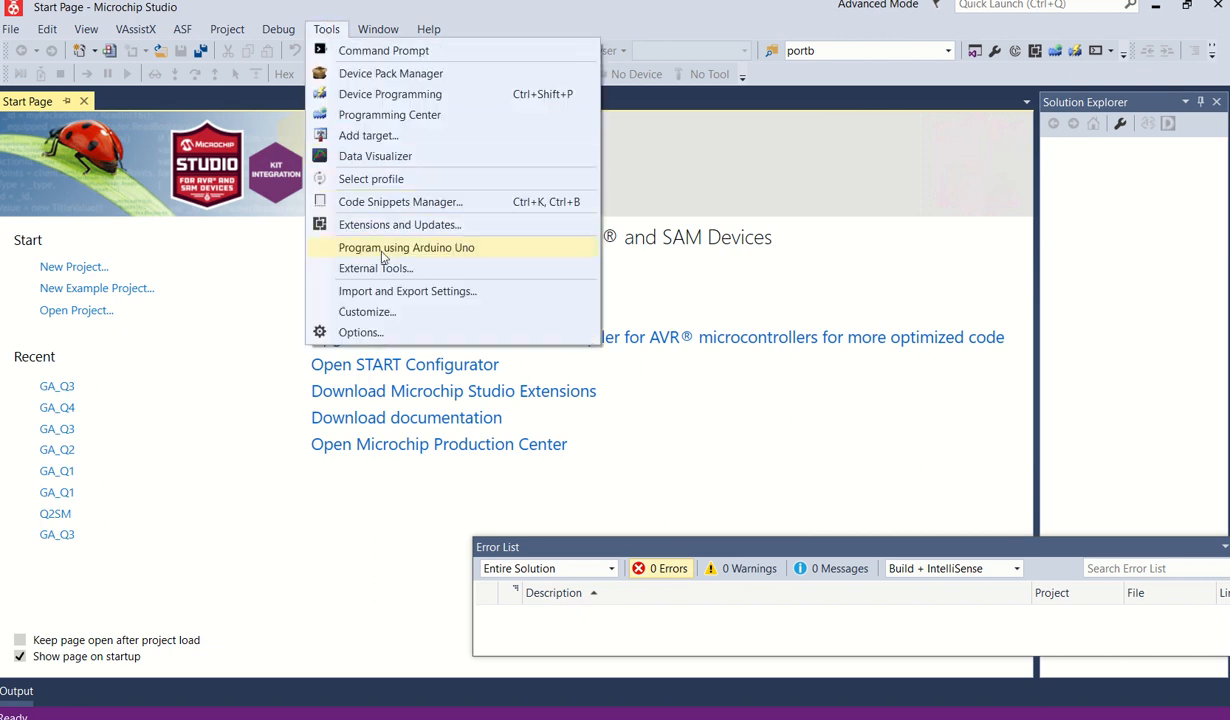
left_click(405, 247)
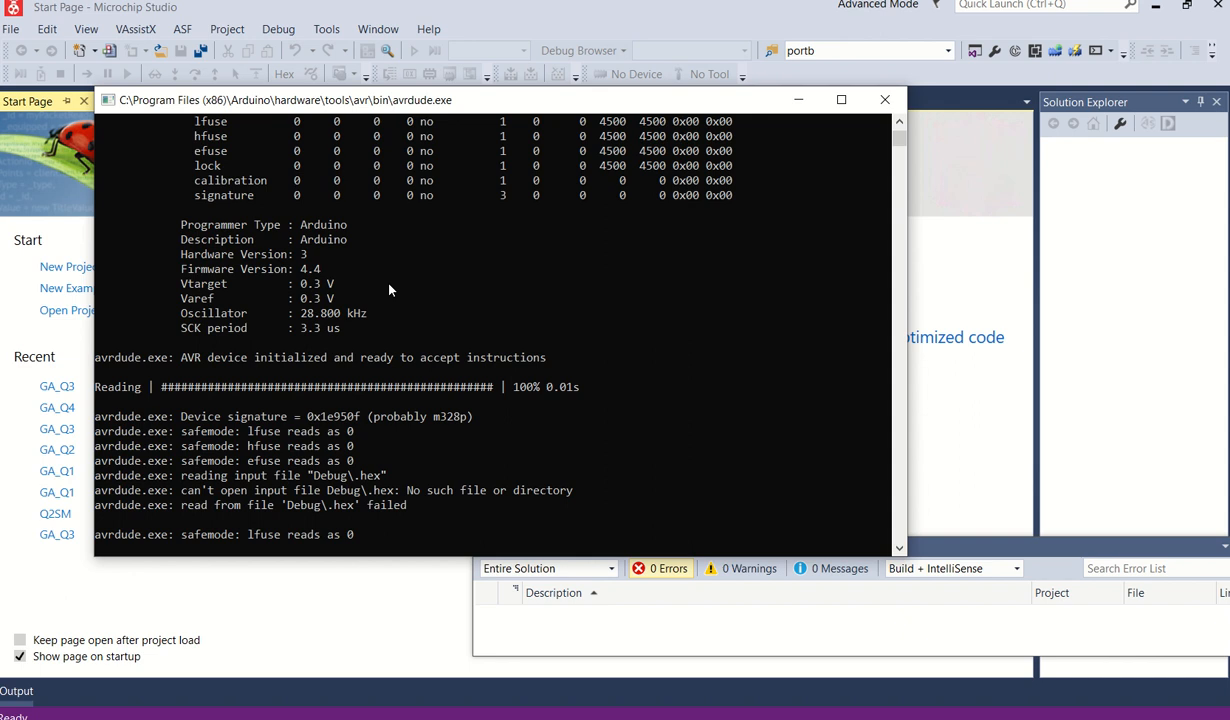
left_click(885, 99)
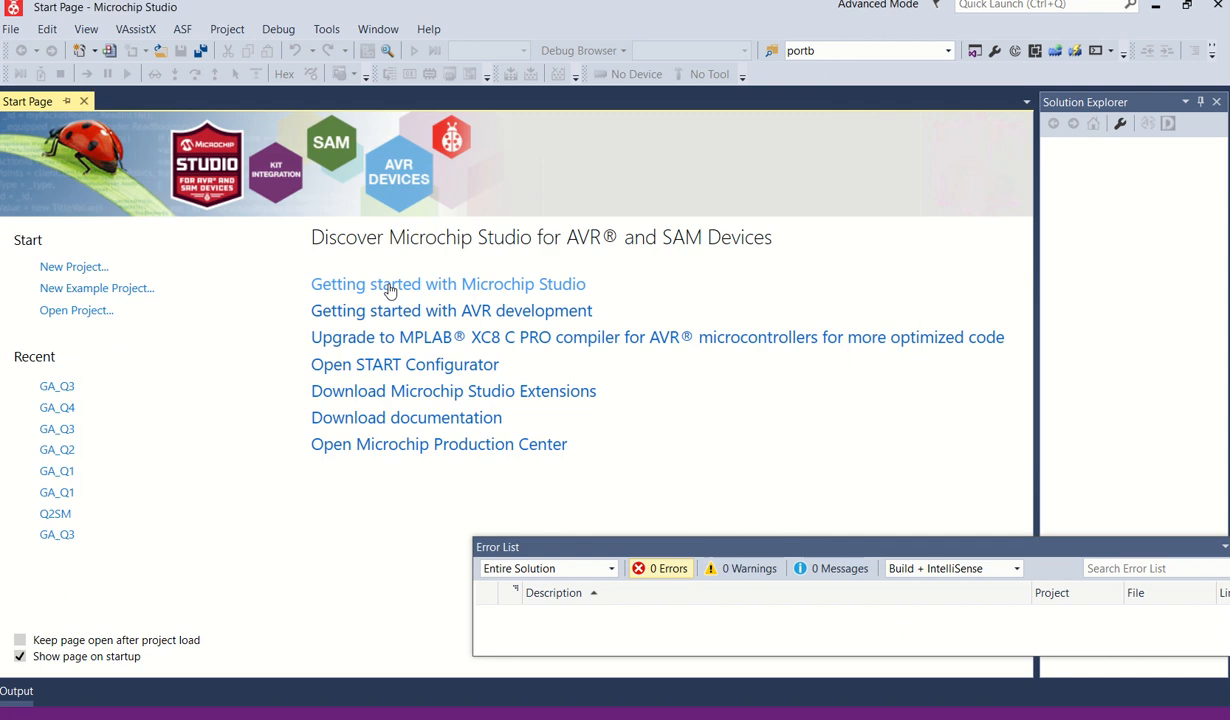